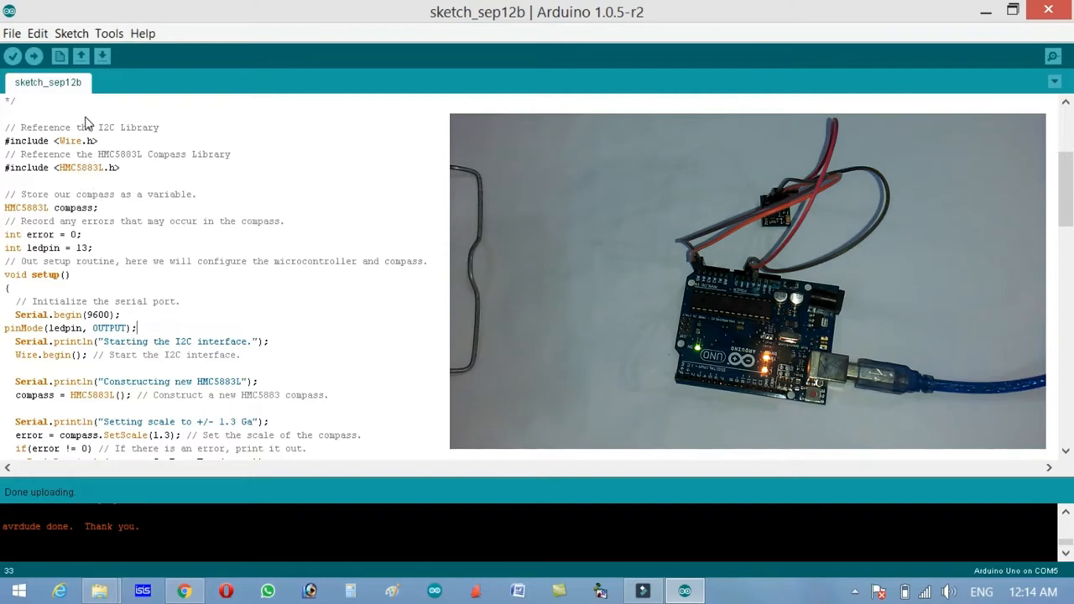
{"action": "mouse_move", "coordinate": [4, 170]}
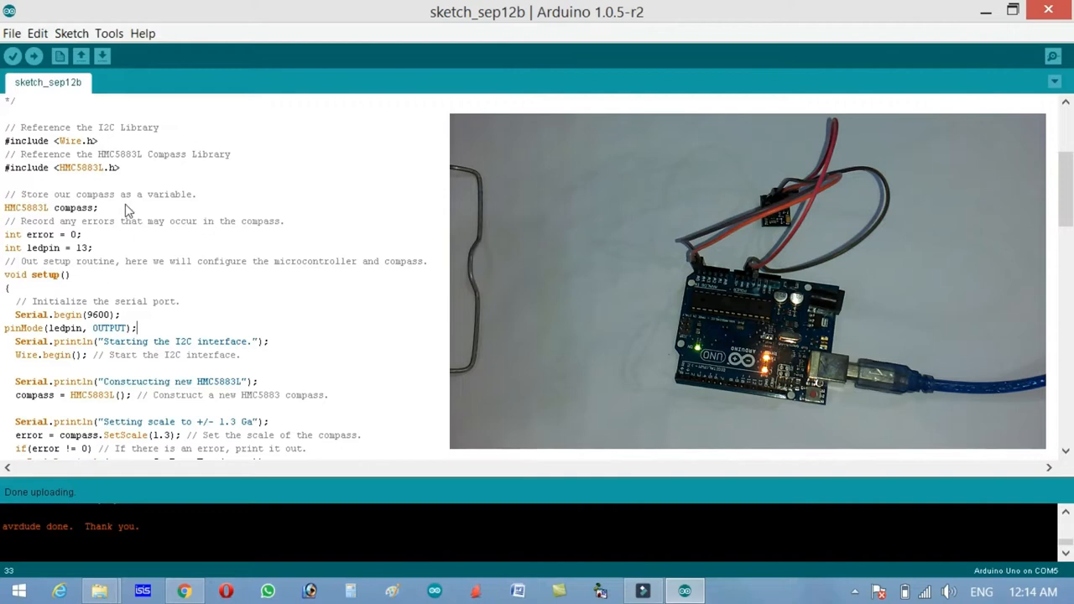
{"action": "mouse_move", "coordinate": [90, 158]}
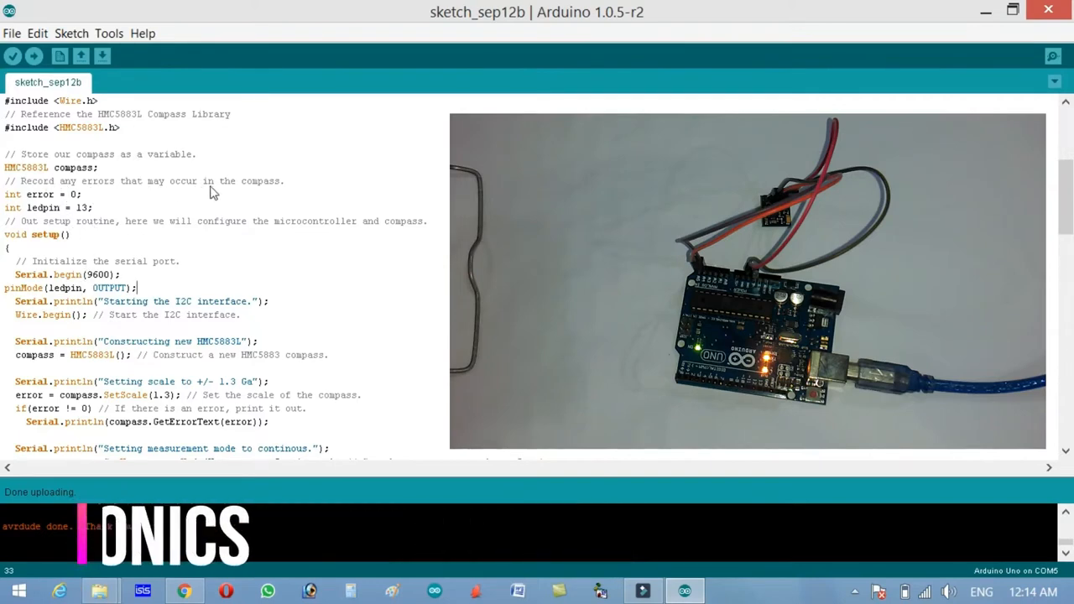
{"action": "mouse_move", "coordinate": [69, 205]}
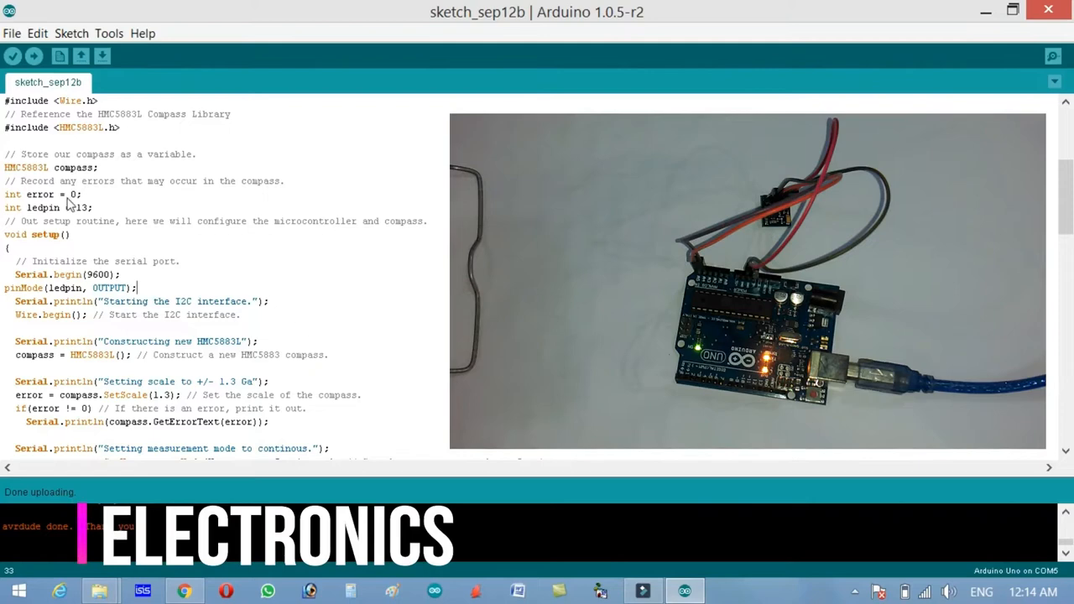
{"action": "mouse_move", "coordinate": [86, 218]}
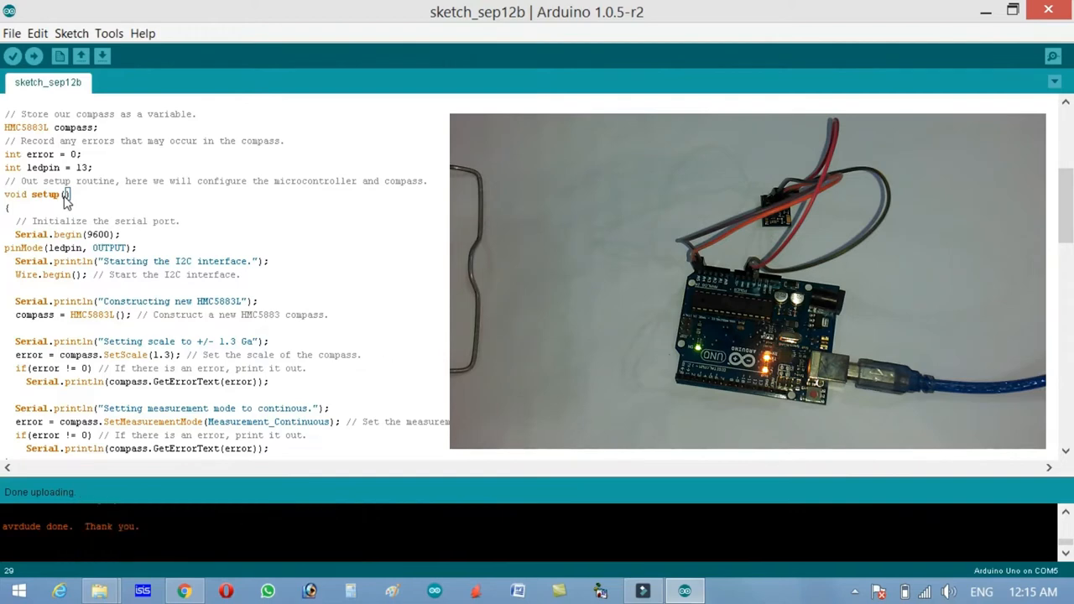
Scroll through and review the HMC5883L compass sketch code
{"action": "scroll", "scroll_direction": "down", "scroll_amount": 3}
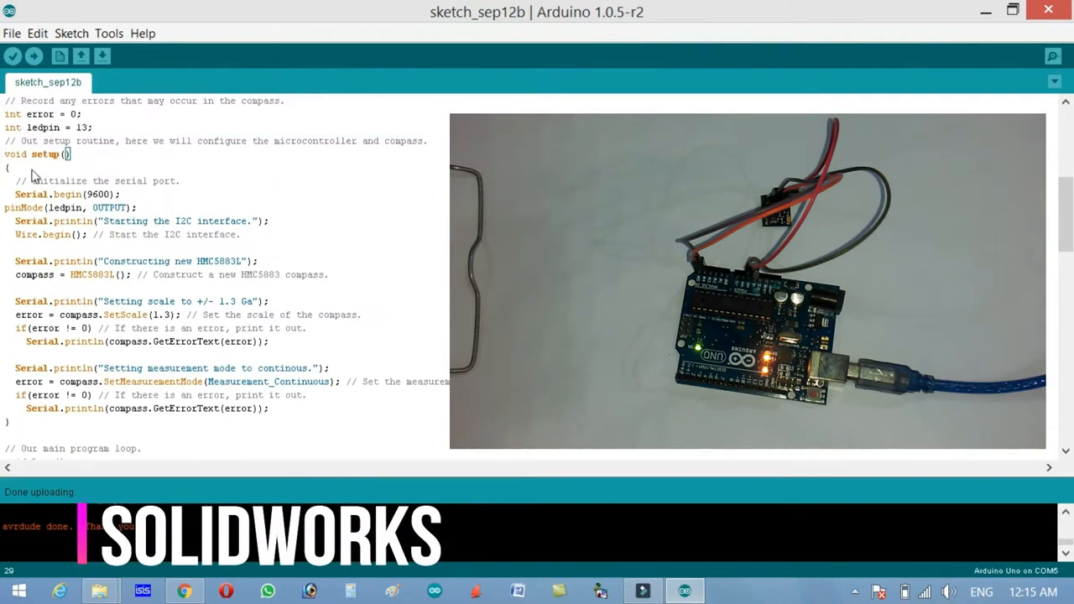
{"action": "mouse_move", "coordinate": [174, 190]}
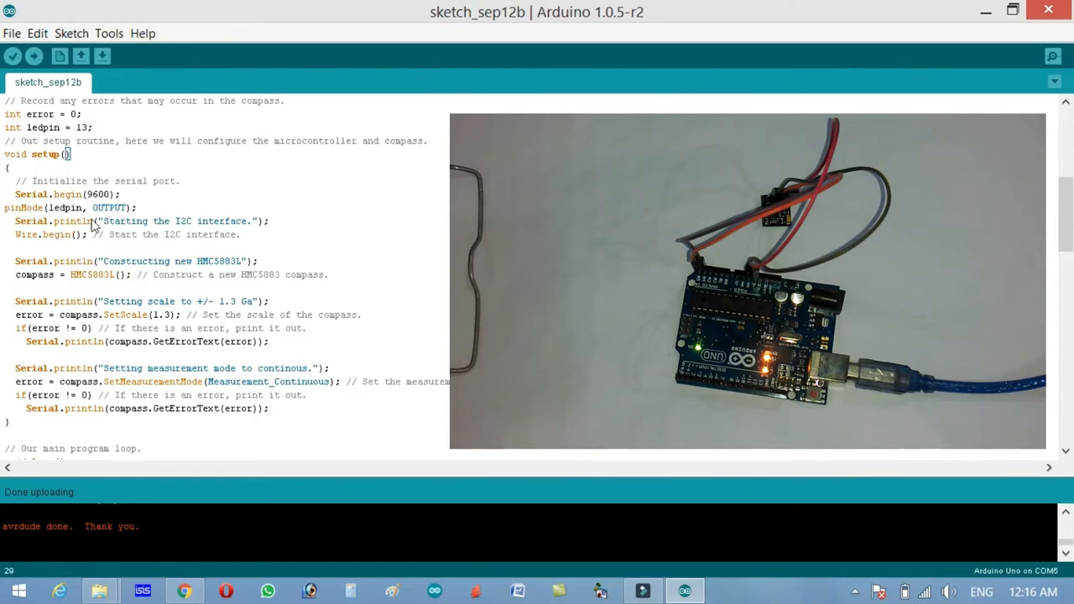
{"action": "mouse_move", "coordinate": [219, 231]}
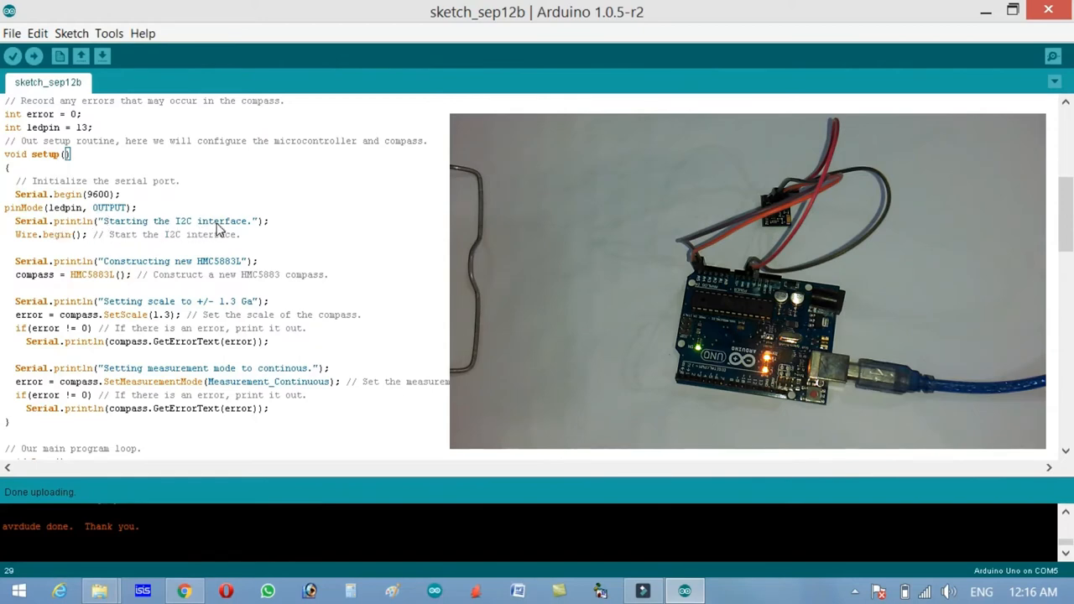
{"action": "mouse_move", "coordinate": [69, 248]}
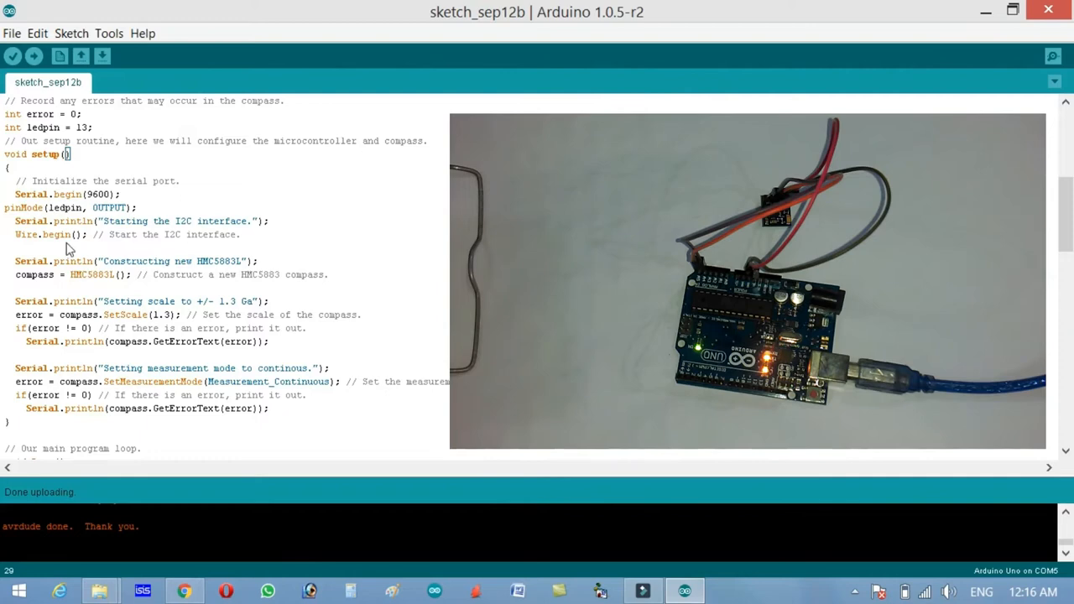
{"action": "mouse_move", "coordinate": [92, 276]}
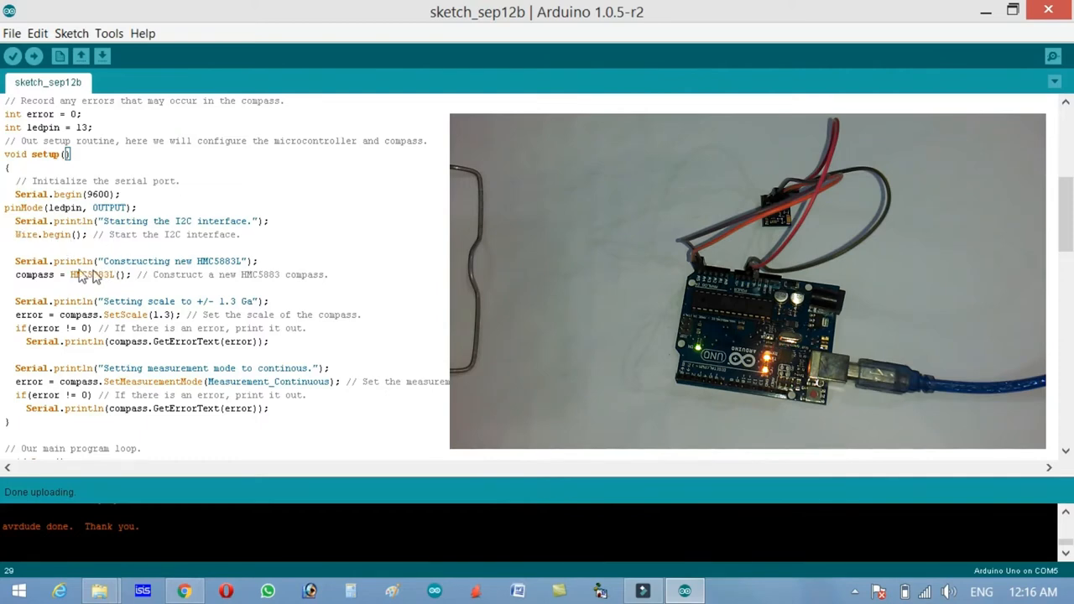
{"action": "mouse_move", "coordinate": [90, 281]}
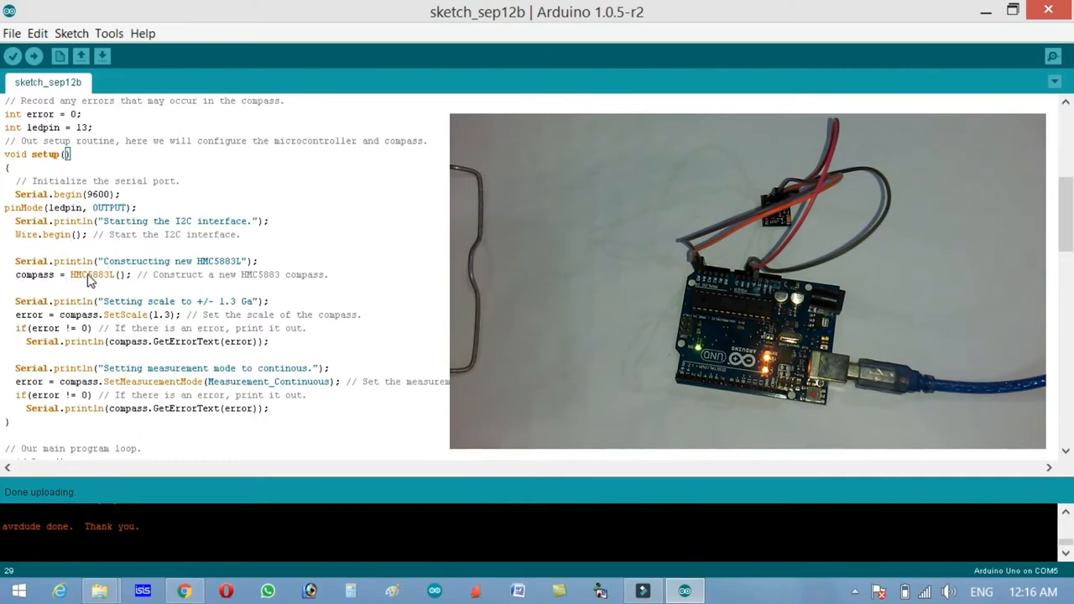
{"action": "scroll", "scroll_direction": "down", "scroll_amount": 3}
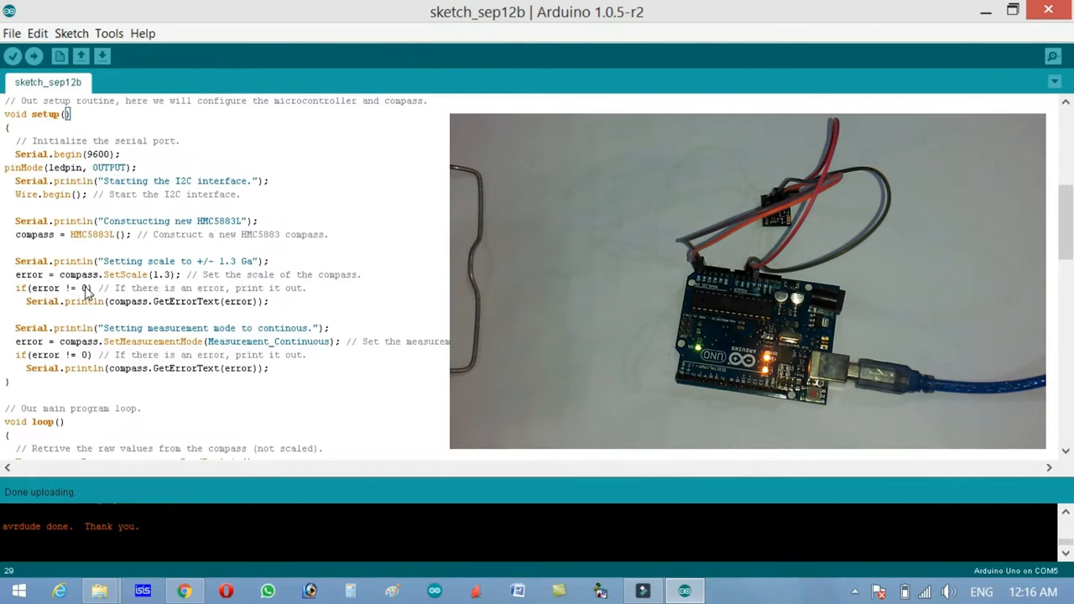
{"action": "mouse_move", "coordinate": [289, 303]}
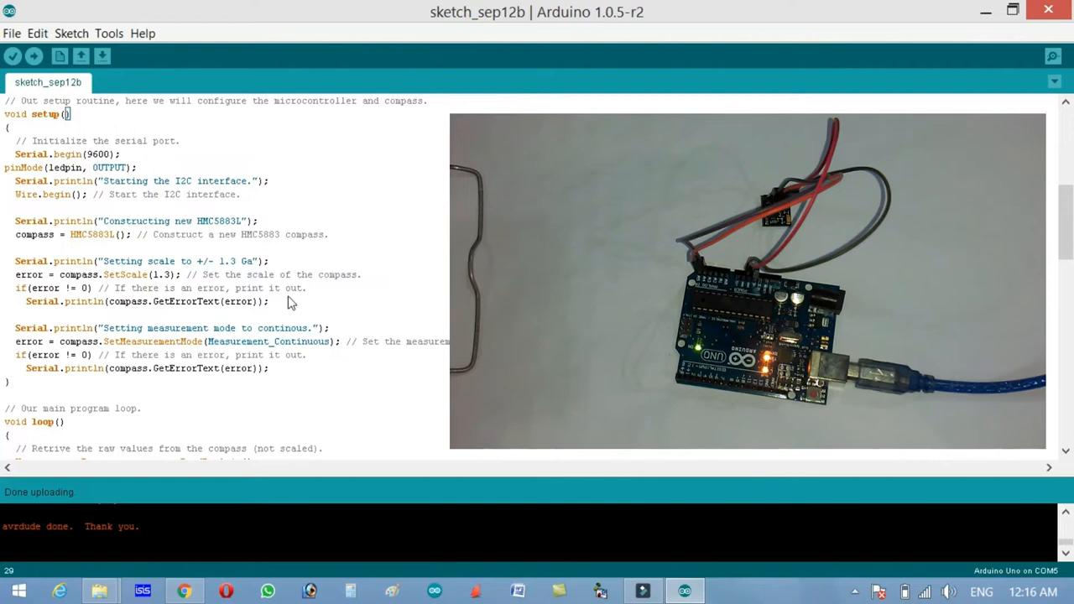
{"action": "mouse_move", "coordinate": [129, 311]}
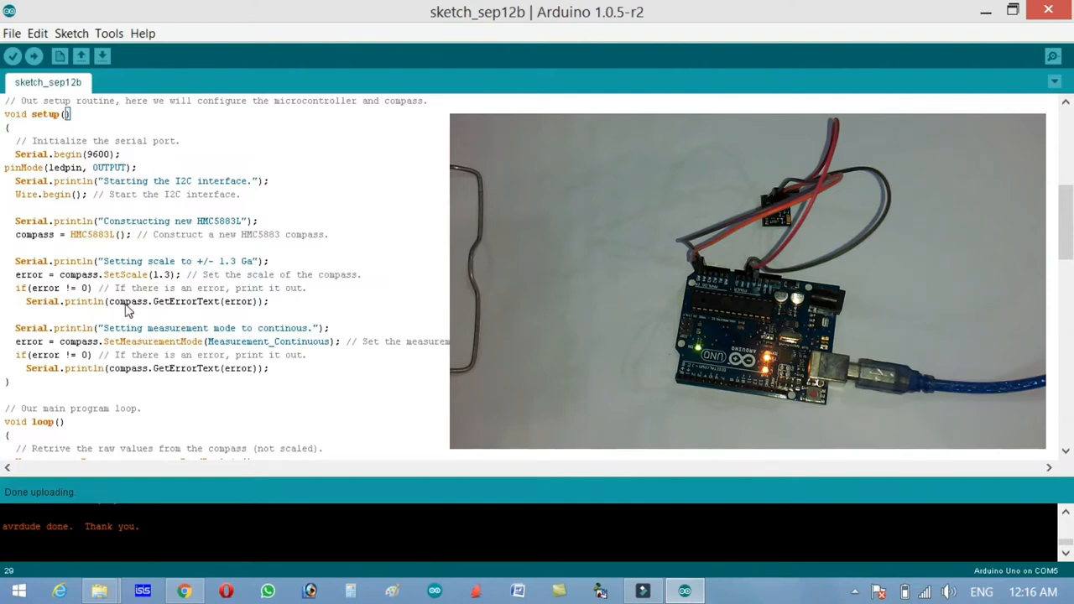
{"action": "mouse_move", "coordinate": [233, 284]}
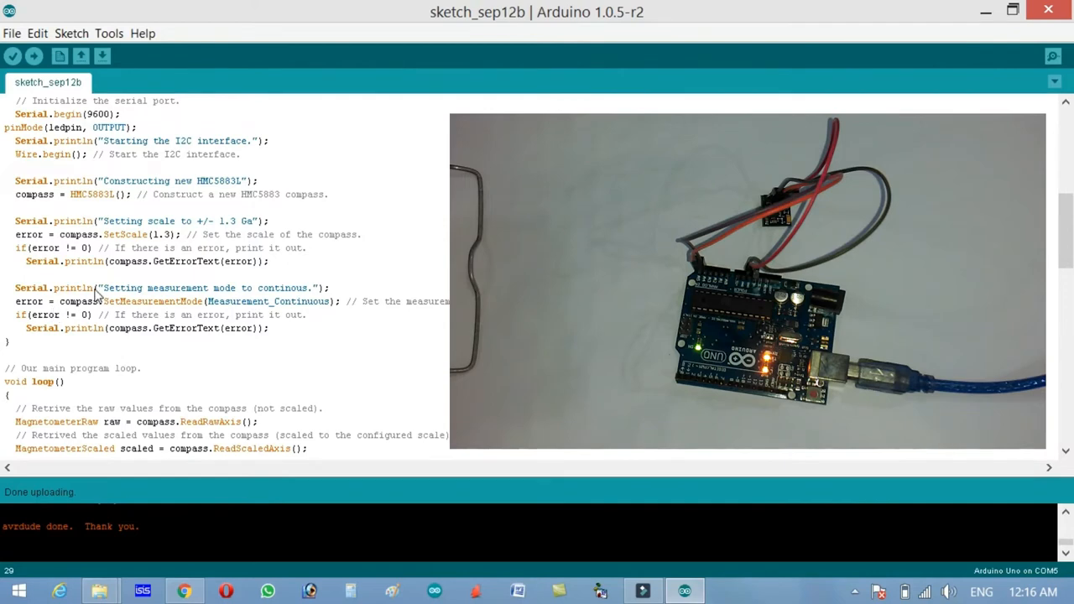
{"action": "mouse_move", "coordinate": [256, 296]}
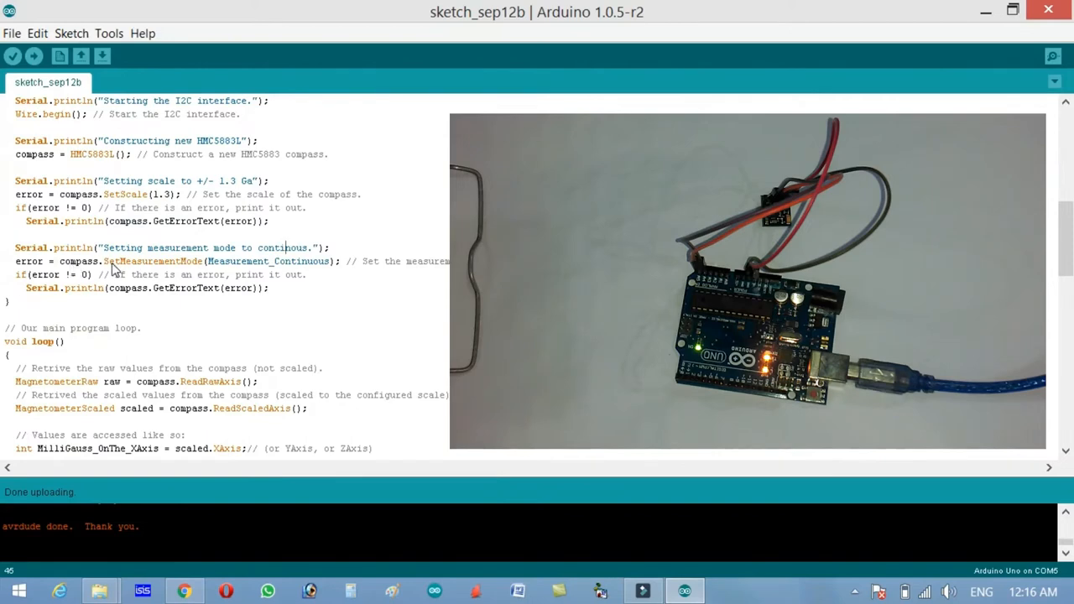
{"action": "mouse_move", "coordinate": [254, 288]}
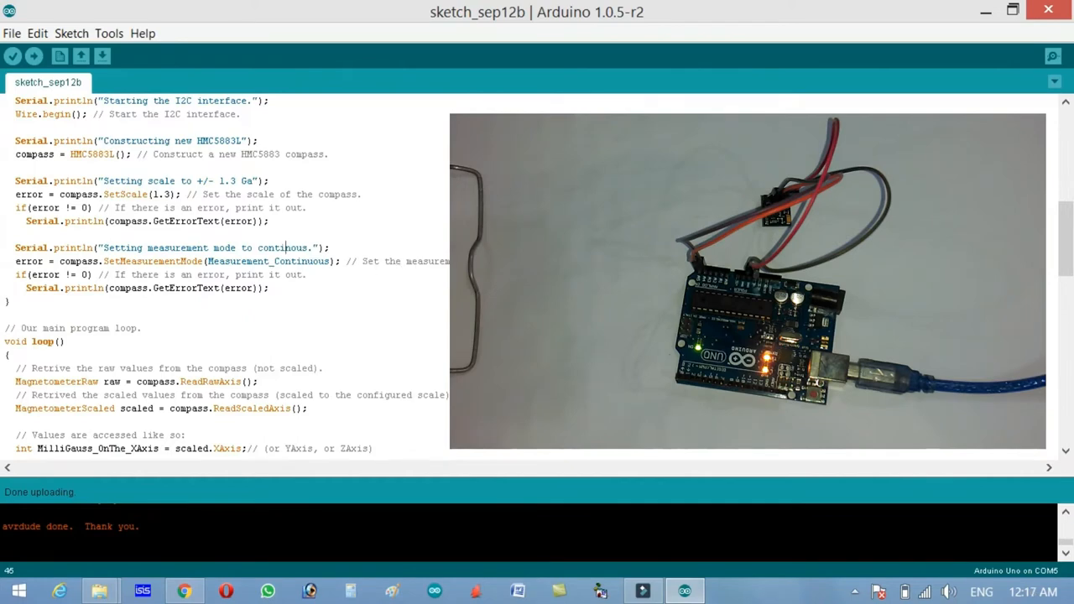
{"action": "mouse_move", "coordinate": [95, 283]}
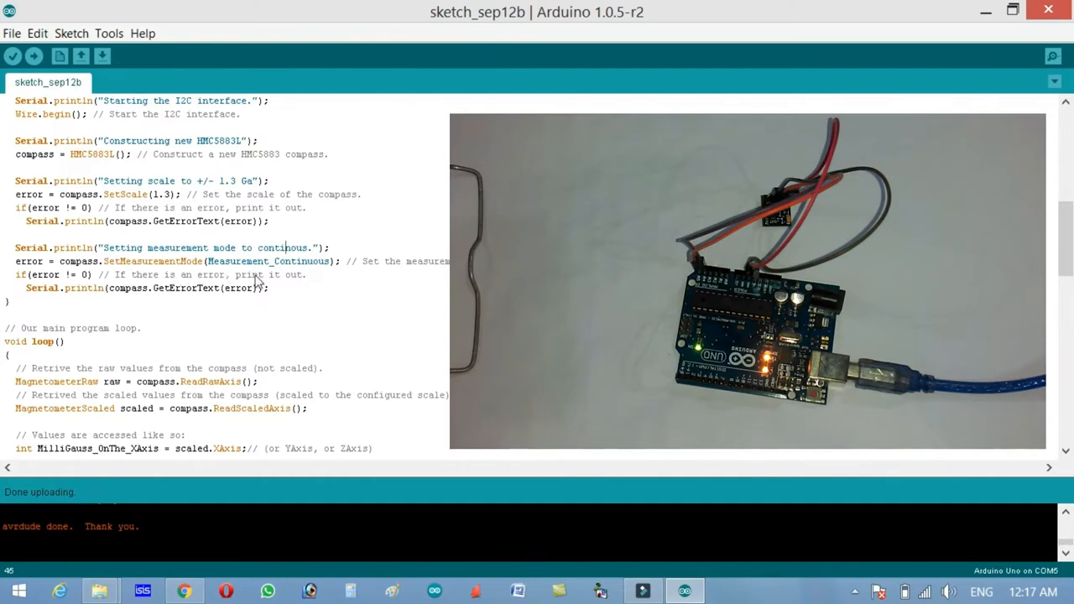
{"action": "mouse_move", "coordinate": [166, 304]}
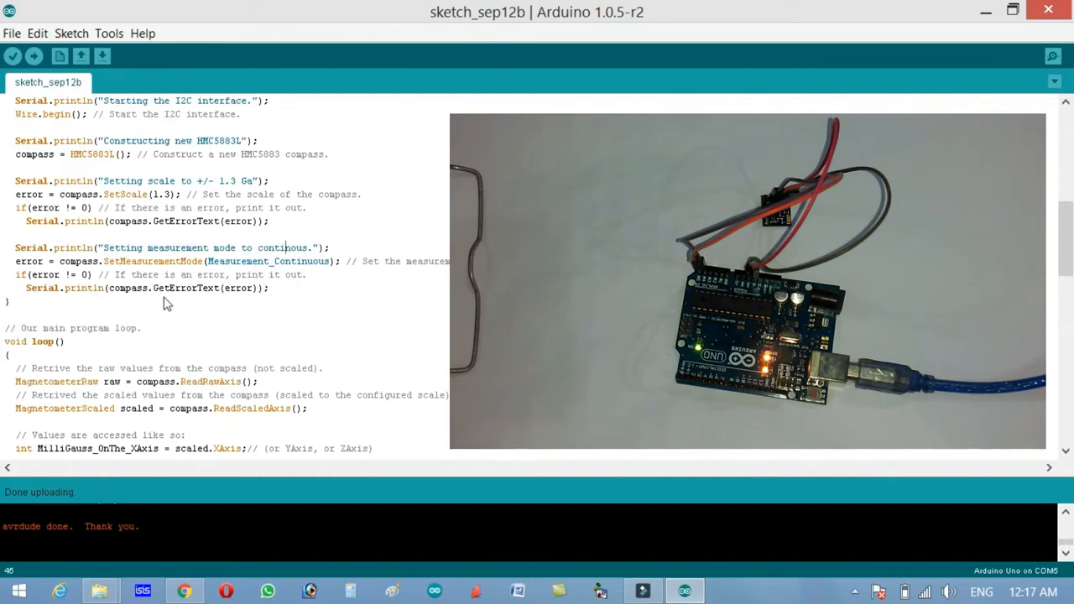
{"action": "mouse_move", "coordinate": [265, 302]}
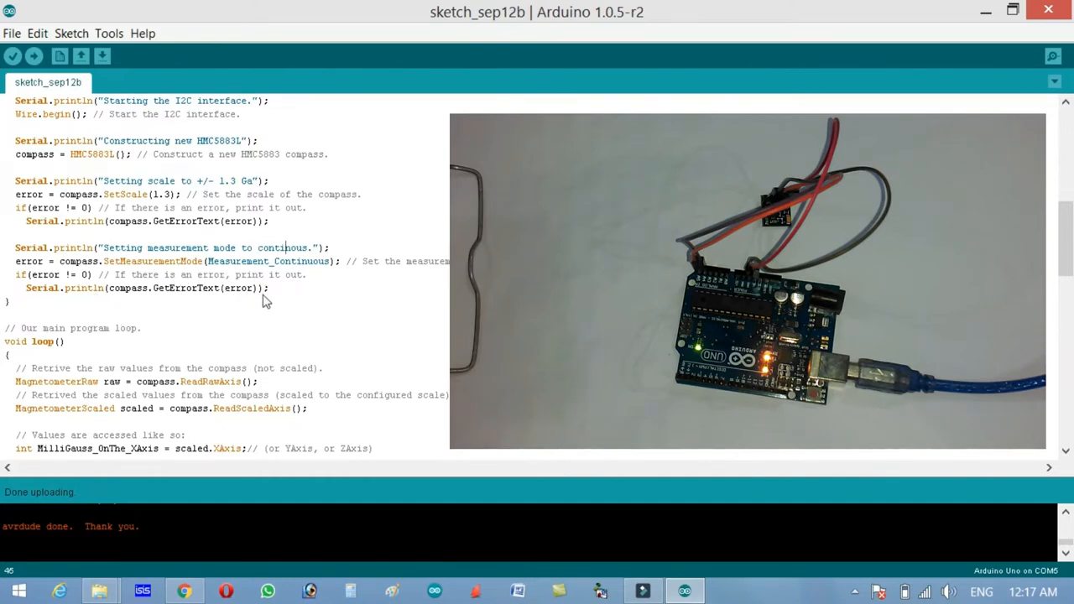
{"action": "scroll", "scroll_direction": "down", "scroll_amount": 3}
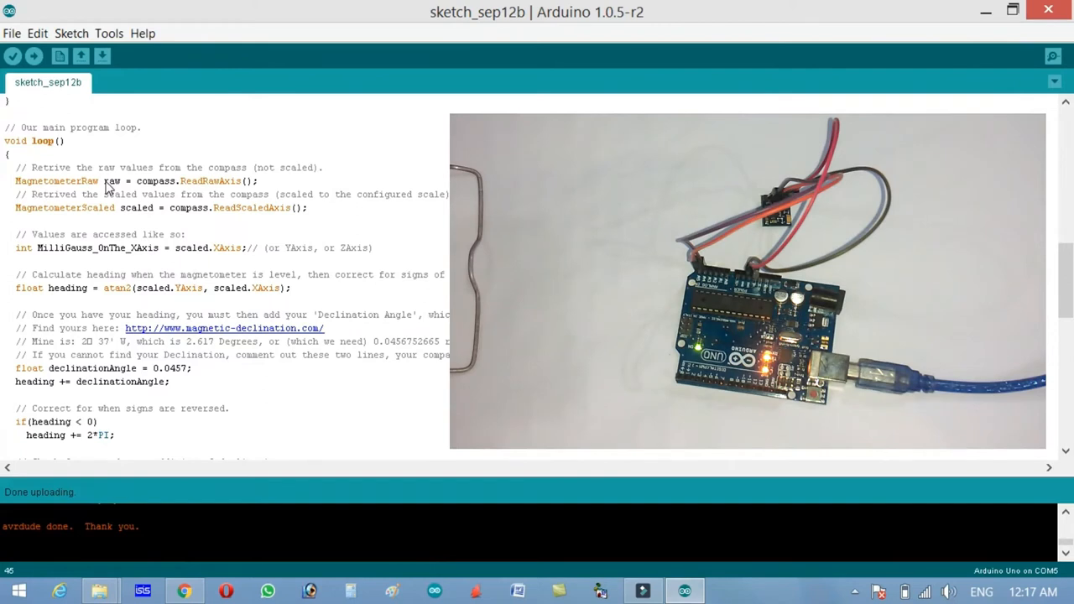
{"action": "mouse_move", "coordinate": [195, 191]}
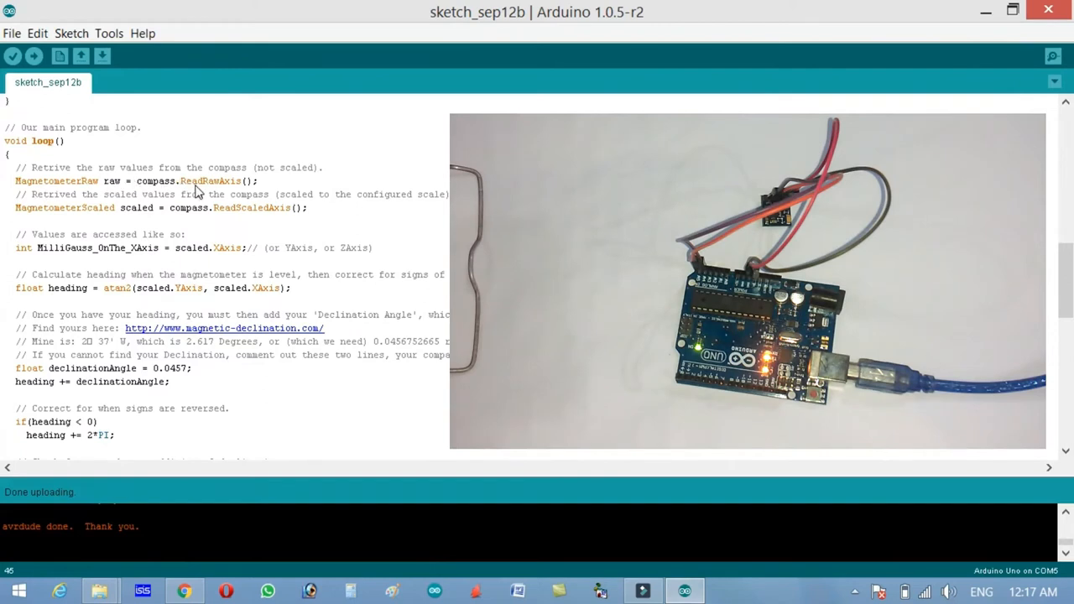
{"action": "mouse_move", "coordinate": [233, 188]}
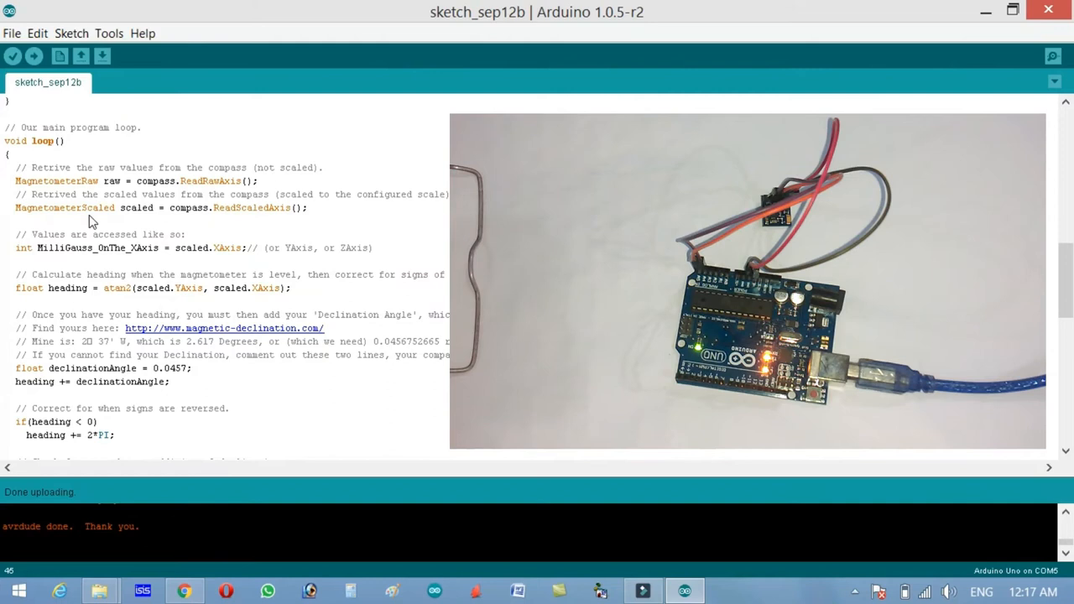
{"action": "mouse_move", "coordinate": [209, 218]}
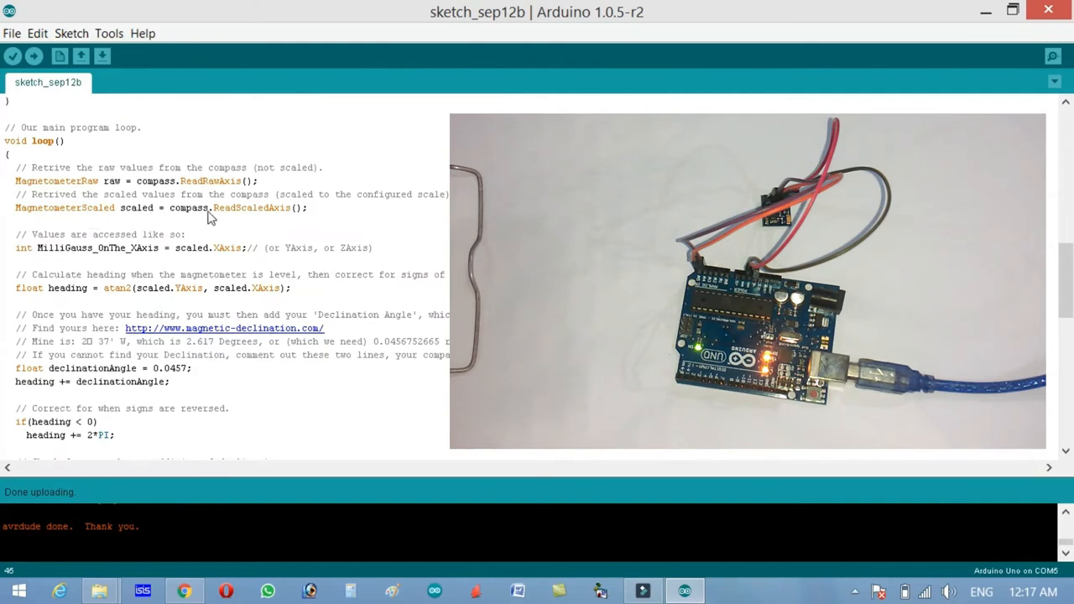
{"action": "mouse_move", "coordinate": [327, 231]}
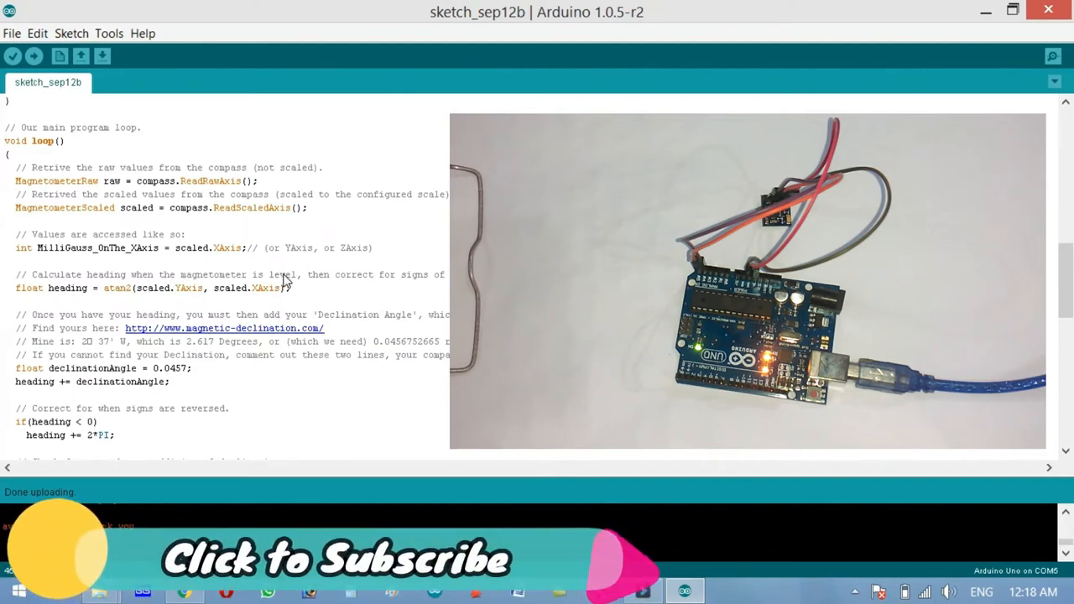
{"action": "mouse_move", "coordinate": [436, 290]}
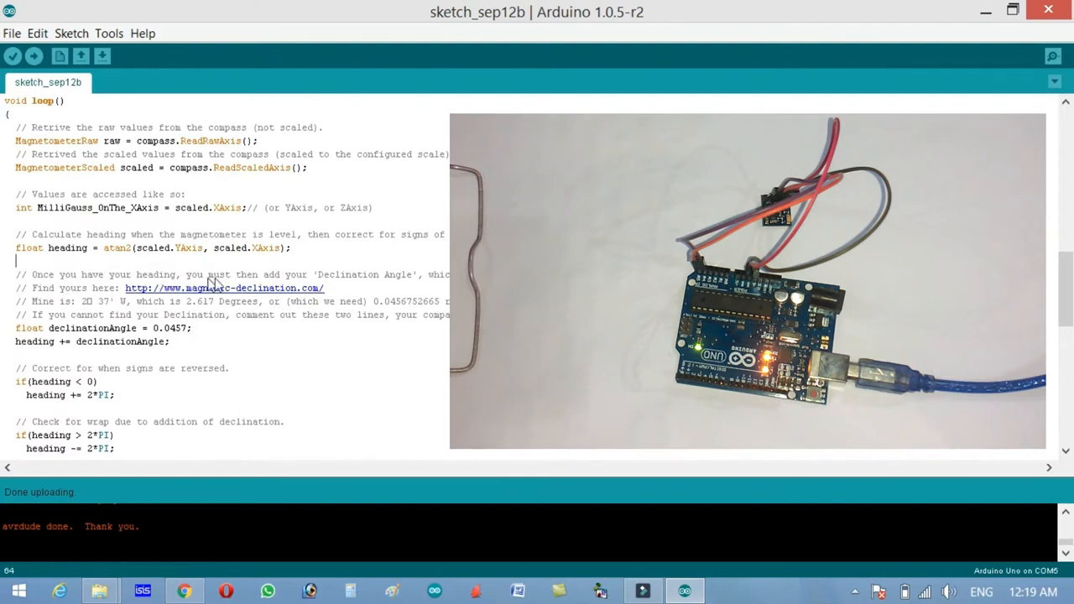
{"action": "mouse_move", "coordinate": [340, 284]}
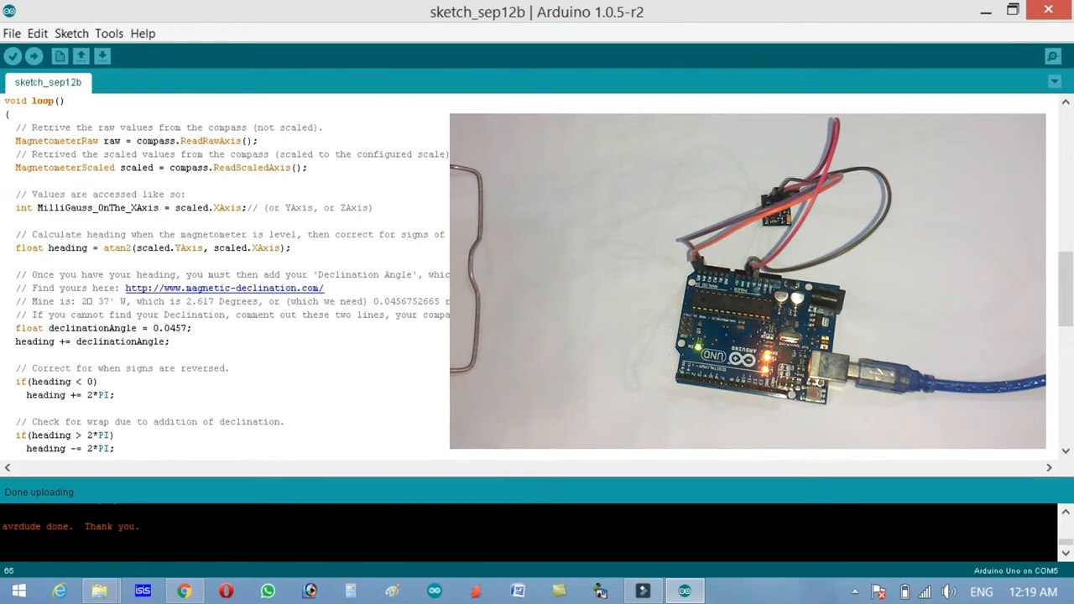
{"action": "mouse_move", "coordinate": [253, 300]}
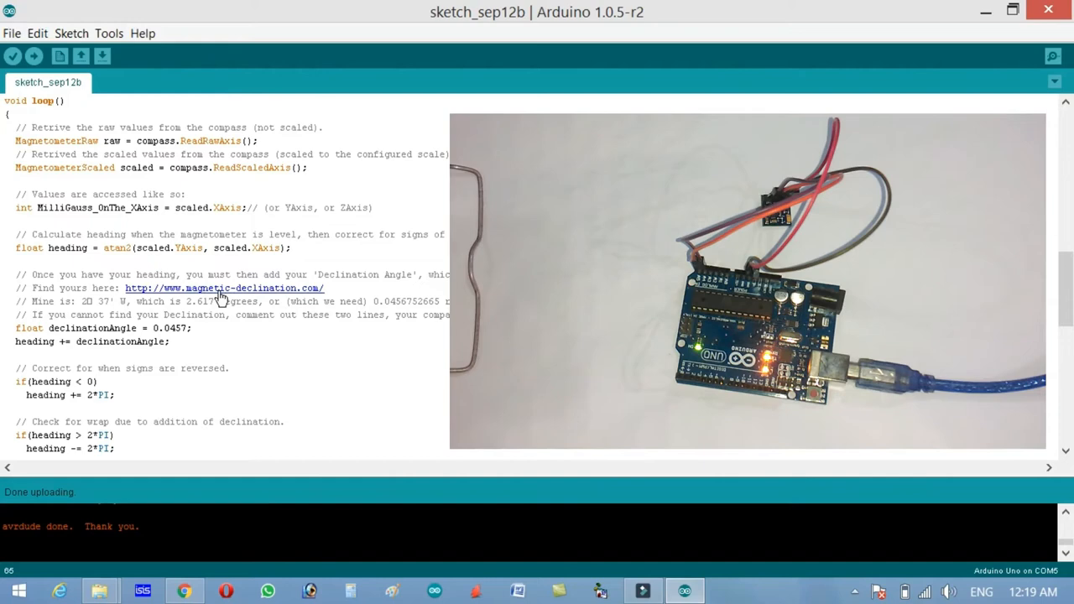
{"action": "scroll", "scroll_direction": "down", "scroll_amount": 3}
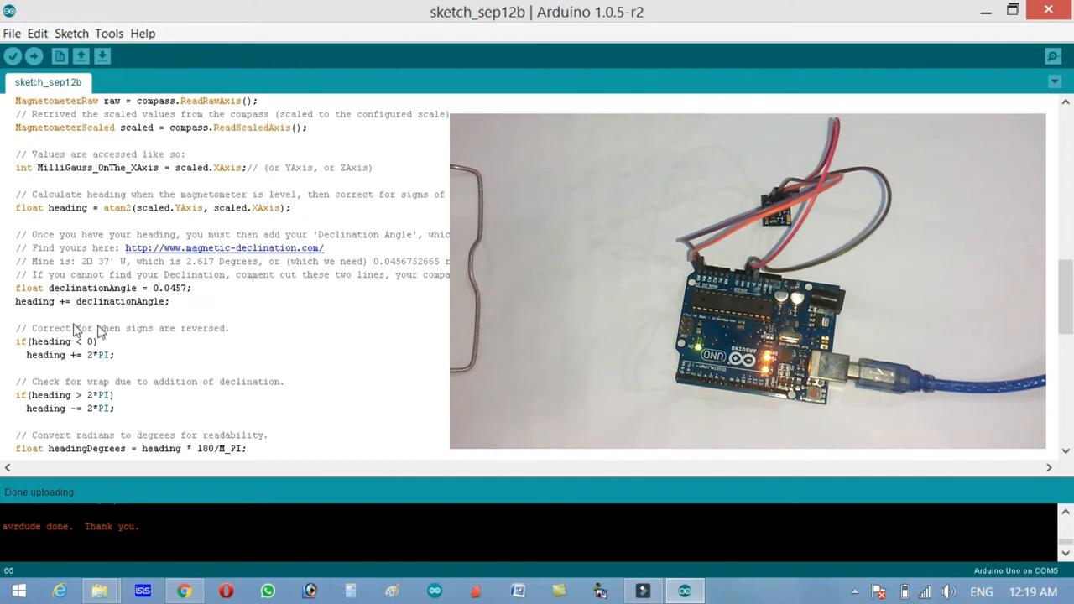
{"action": "mouse_move", "coordinate": [153, 300]}
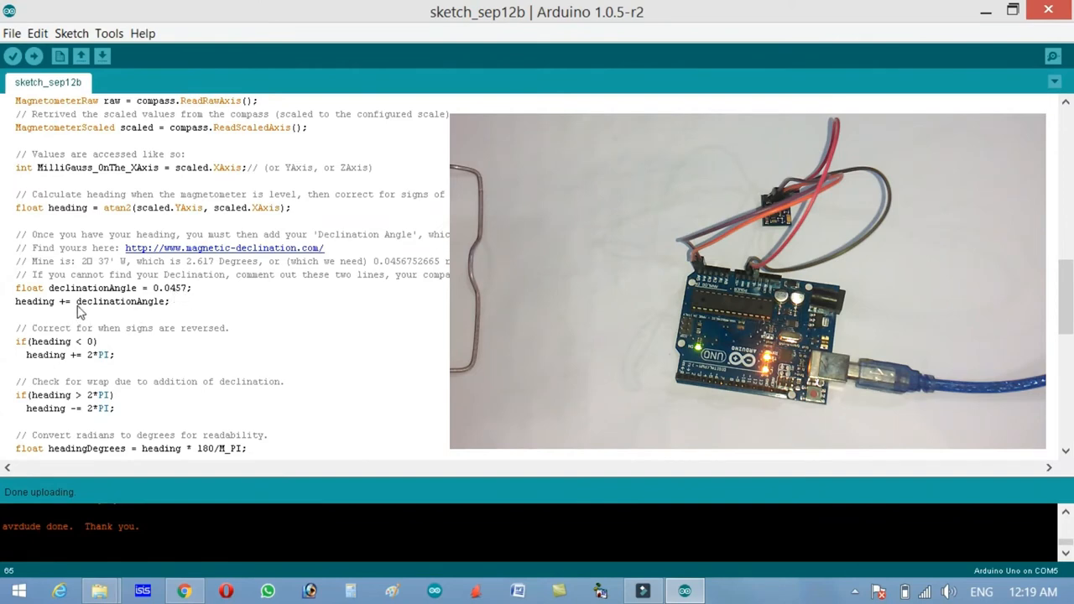
{"action": "scroll", "scroll_direction": "down", "scroll_amount": 3}
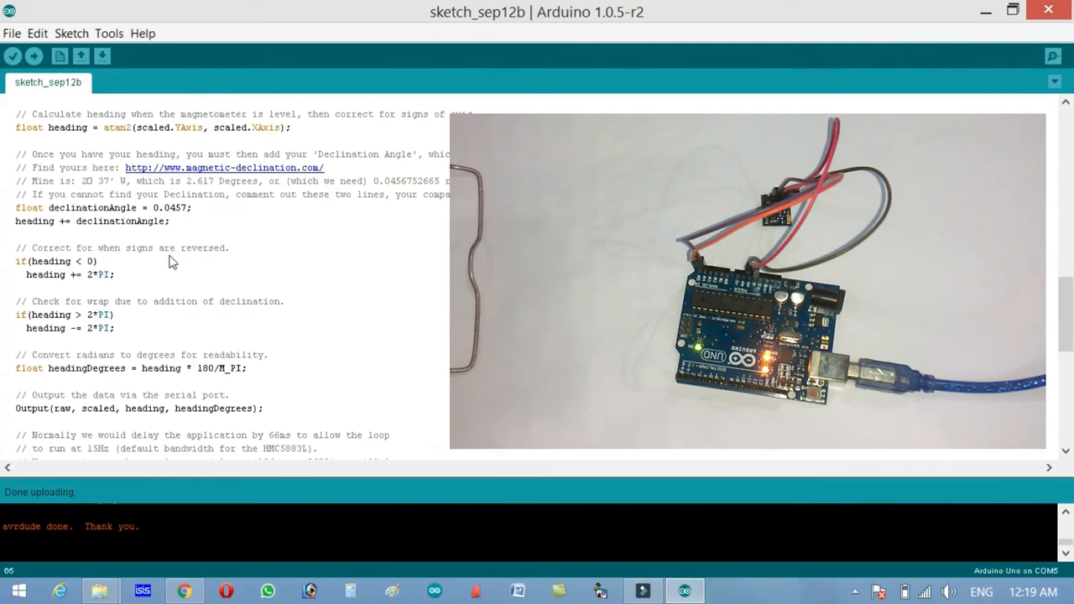
{"action": "mouse_move", "coordinate": [97, 268]}
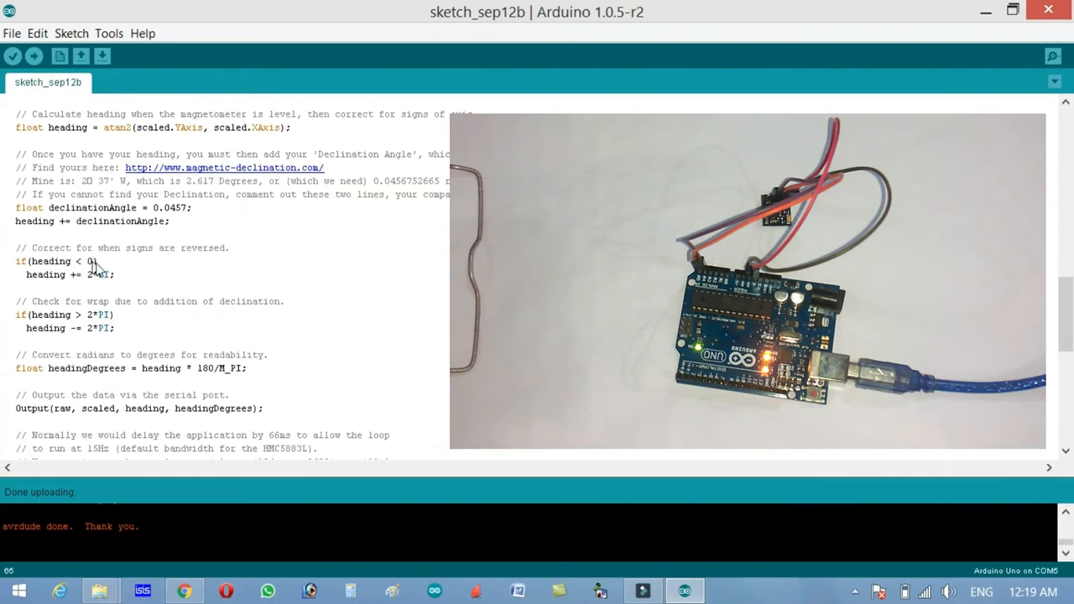
{"action": "mouse_move", "coordinate": [91, 285]}
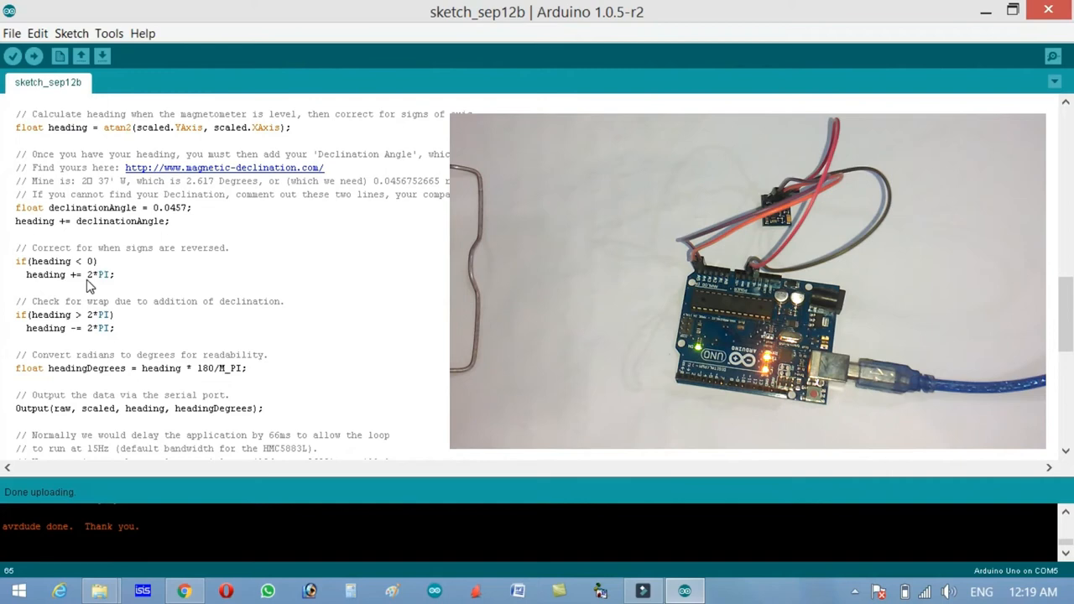
{"action": "mouse_move", "coordinate": [101, 313]}
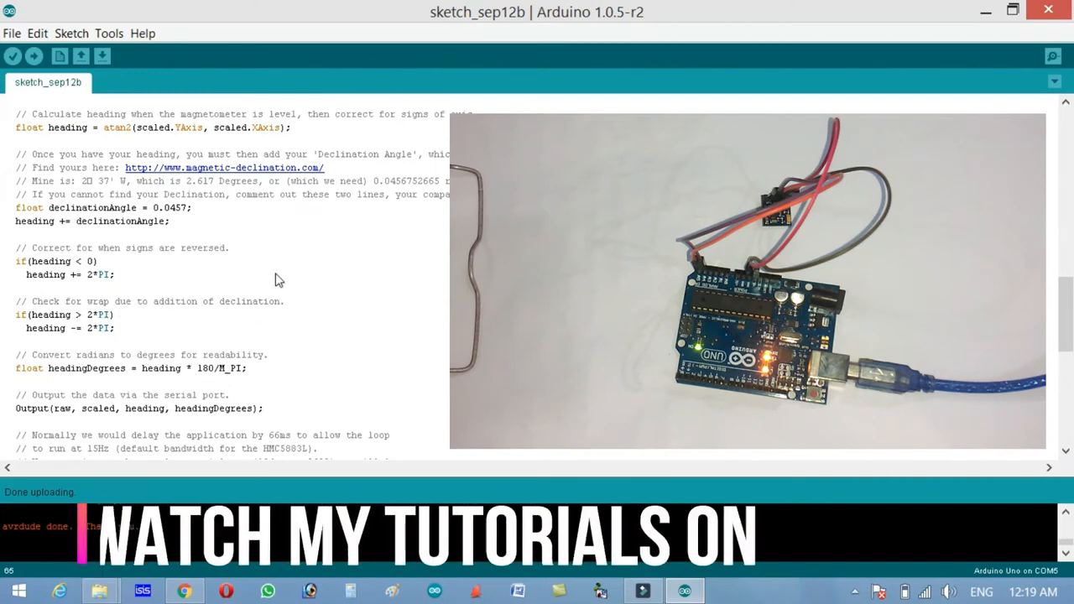
{"action": "scroll", "scroll_direction": "down", "scroll_amount": 3}
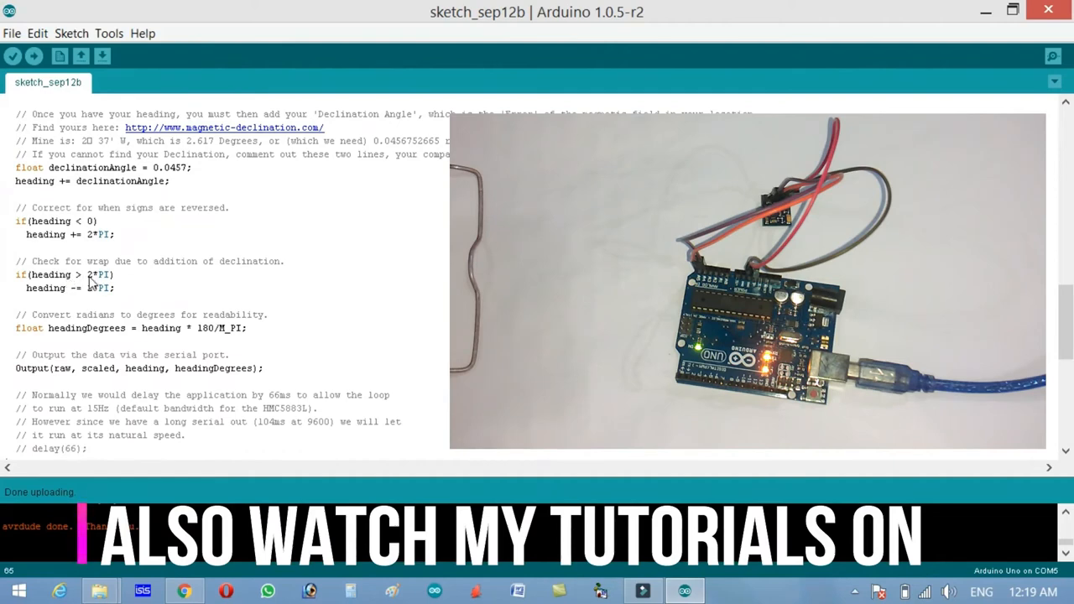
{"action": "mouse_move", "coordinate": [76, 300]}
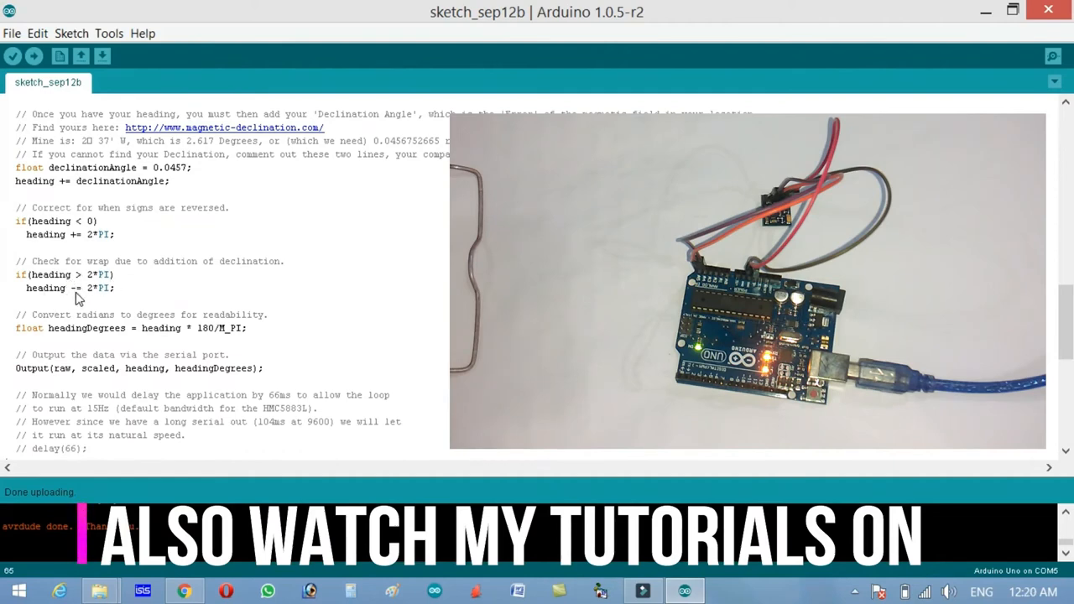
{"action": "scroll", "scroll_direction": "down", "scroll_amount": 3}
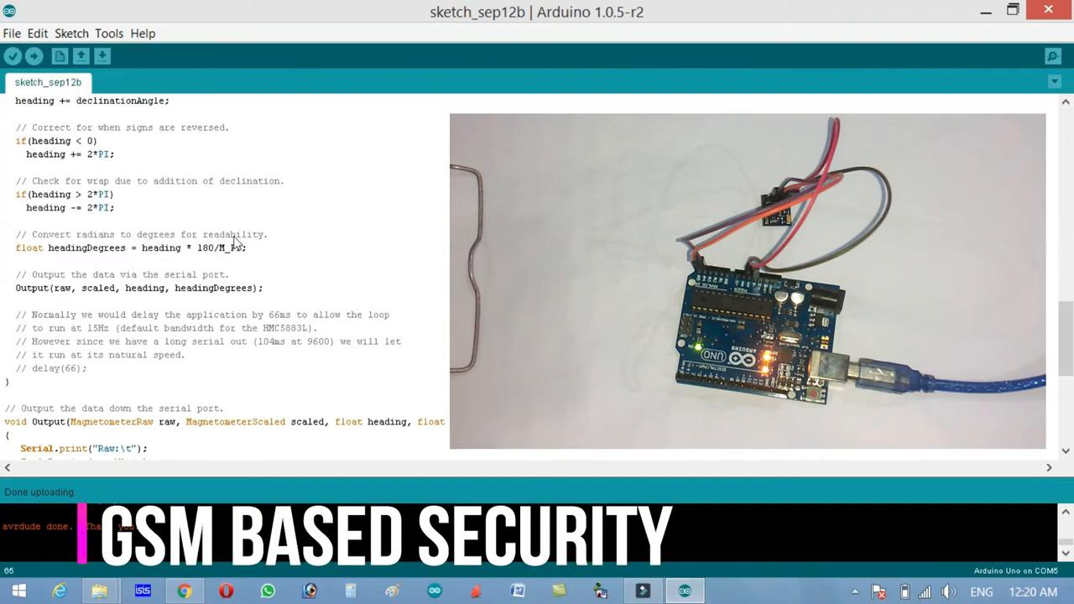
{"action": "mouse_move", "coordinate": [78, 259]}
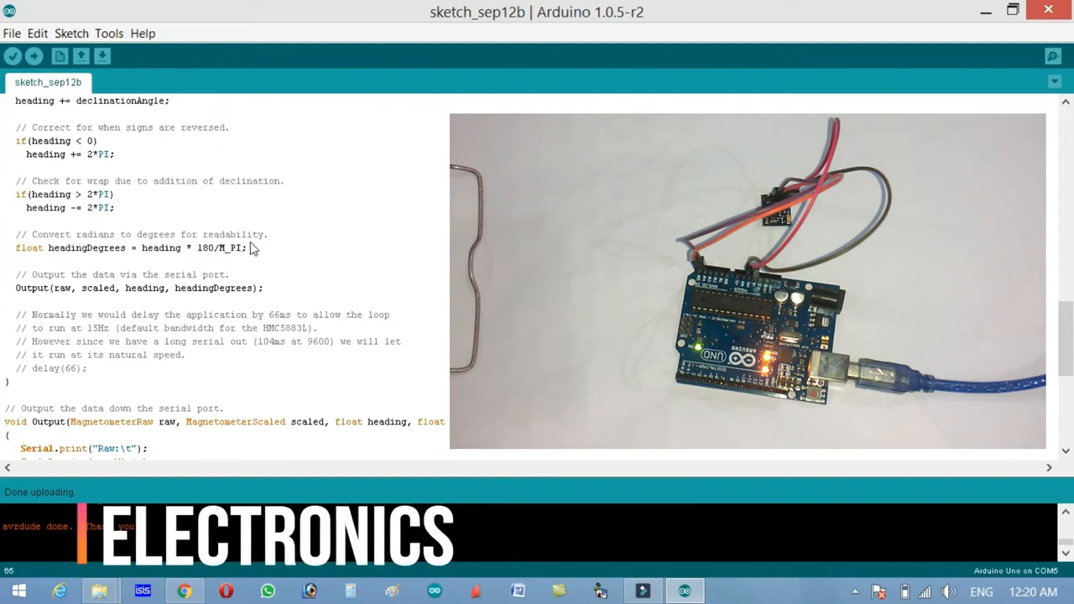
{"action": "mouse_move", "coordinate": [171, 283]}
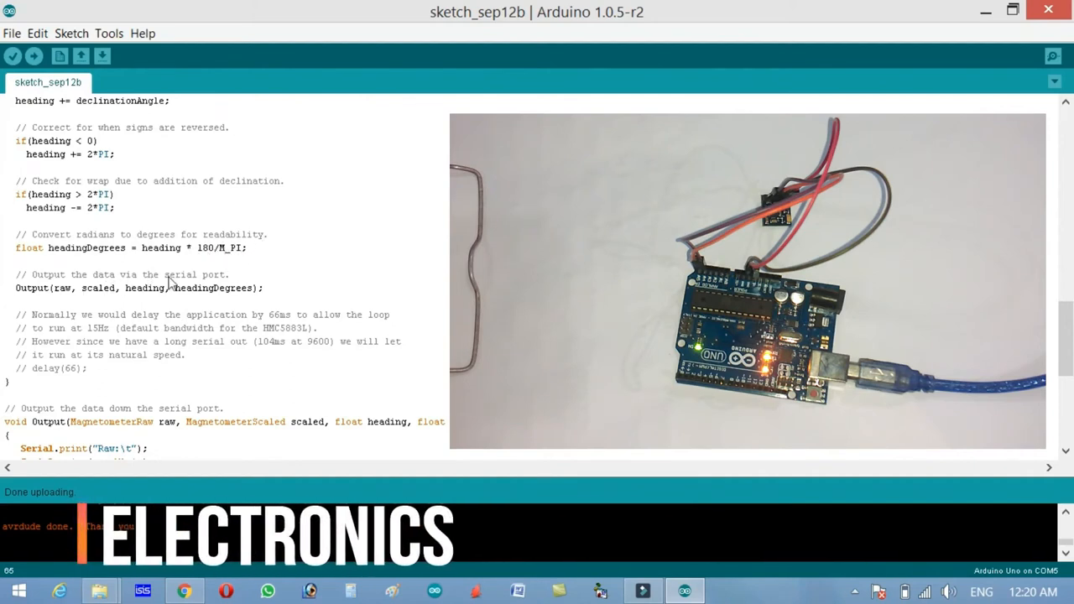
{"action": "left_click", "coordinate": [40, 288]}
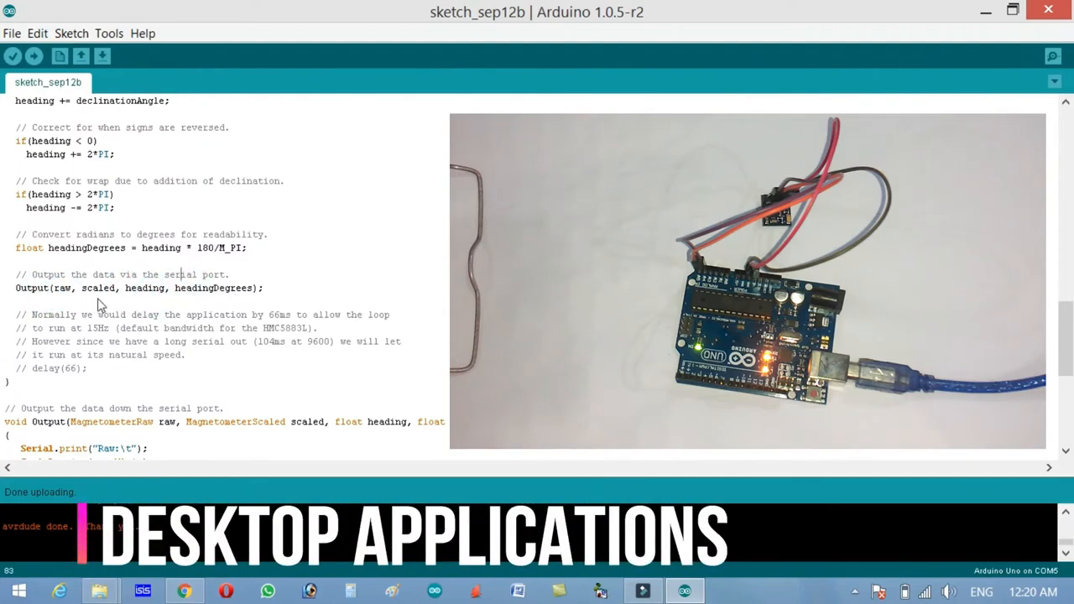
{"action": "scroll", "scroll_direction": "down", "scroll_amount": 3}
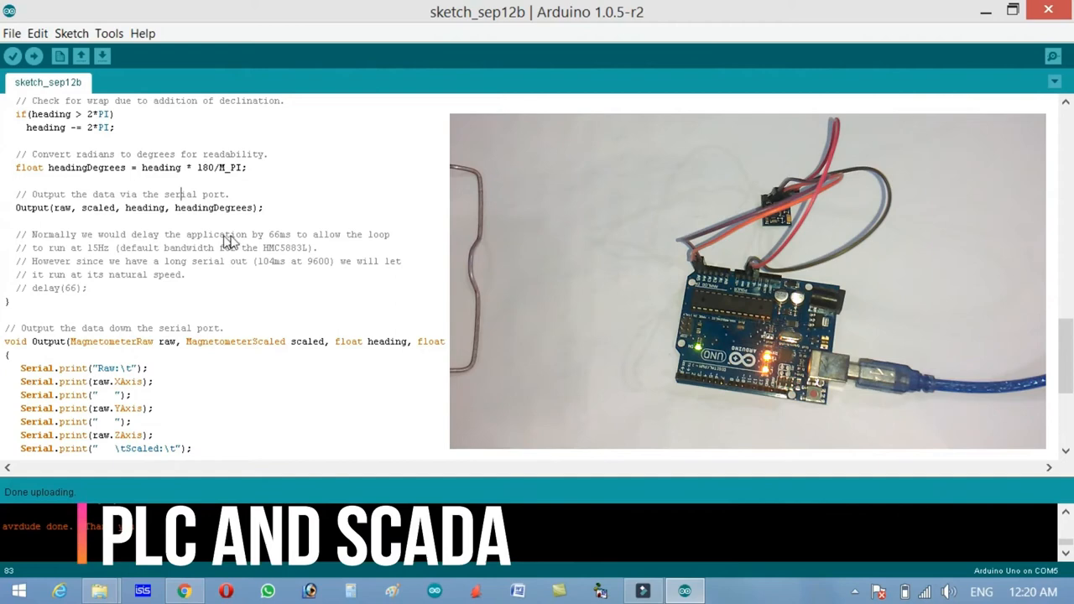
{"action": "mouse_move", "coordinate": [286, 243]}
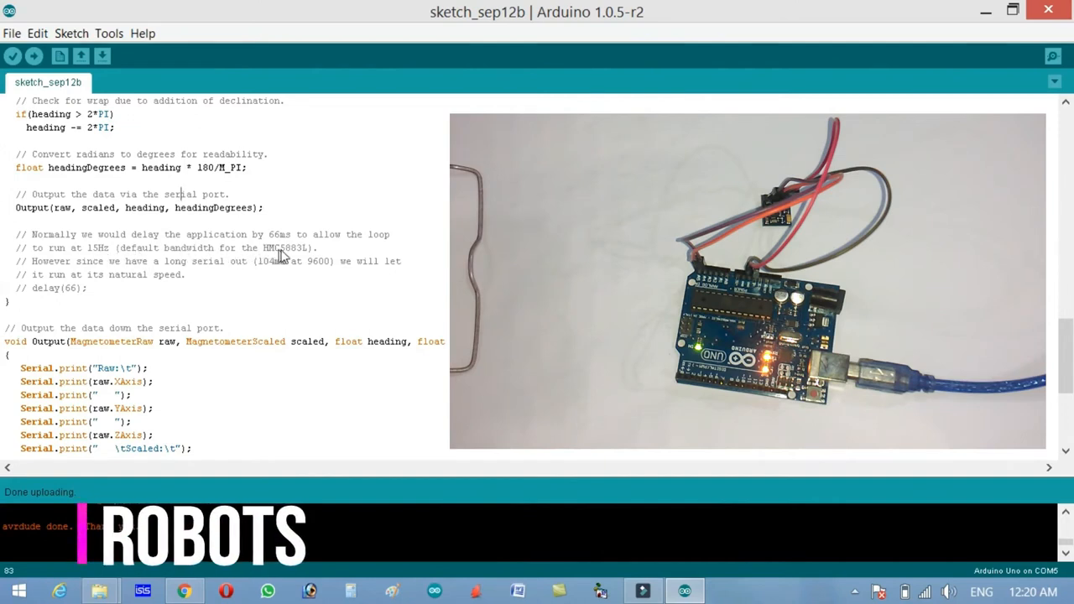
{"action": "mouse_move", "coordinate": [325, 258]}
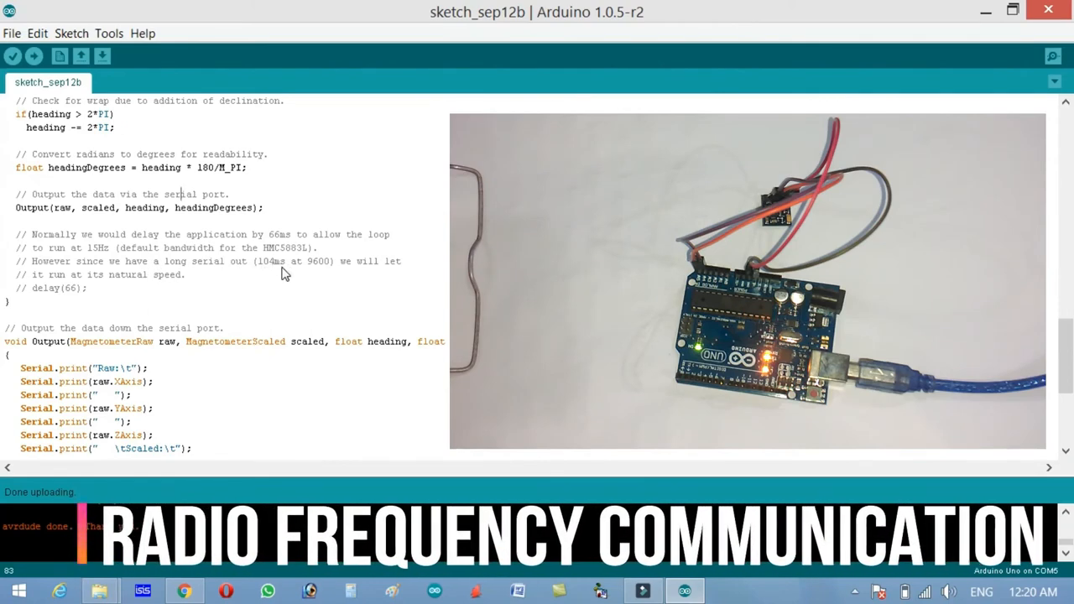
{"action": "mouse_move", "coordinate": [375, 271]}
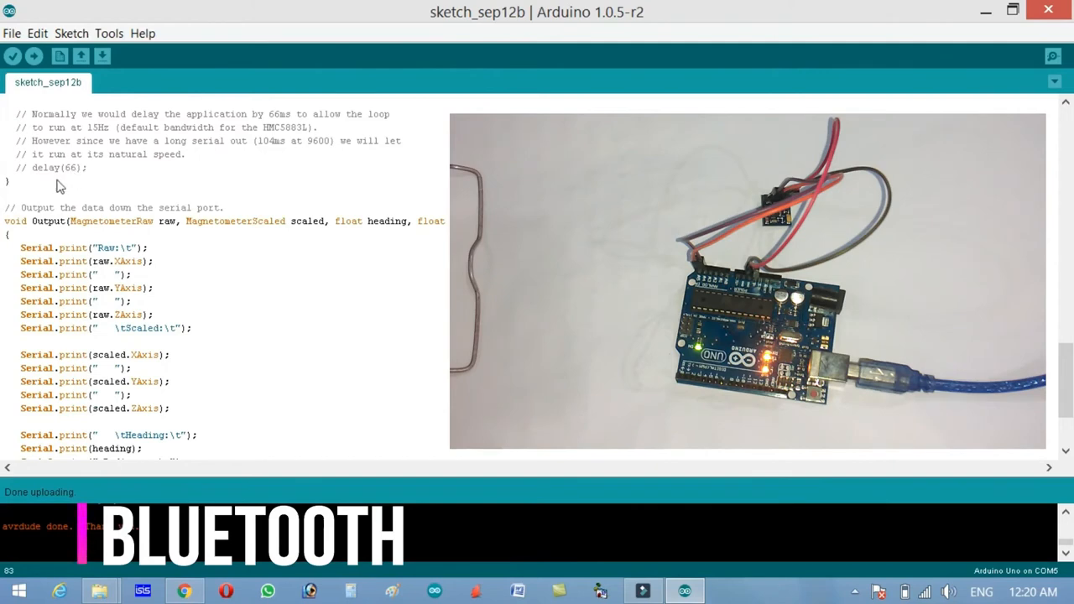
{"action": "scroll", "scroll_direction": "down", "scroll_amount": 3}
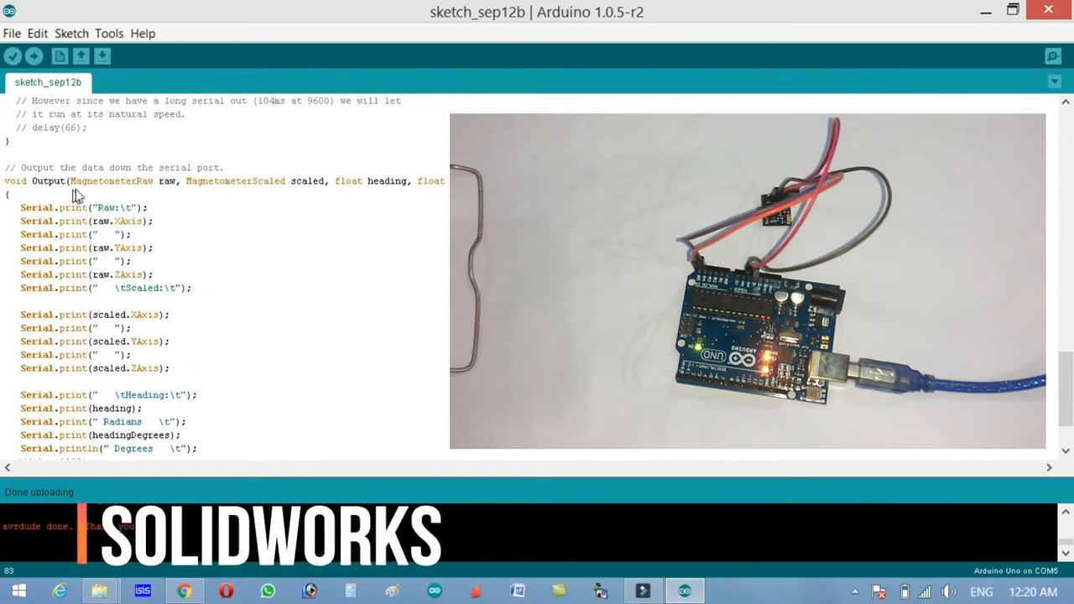
{"action": "mouse_move", "coordinate": [213, 191]}
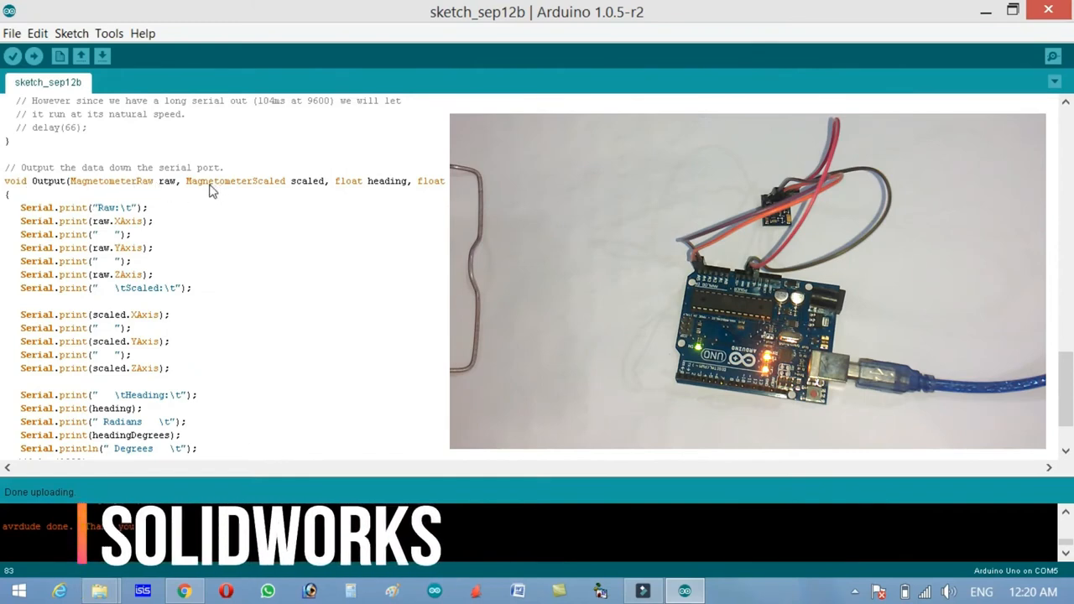
{"action": "left_click", "coordinate": [304, 181]}
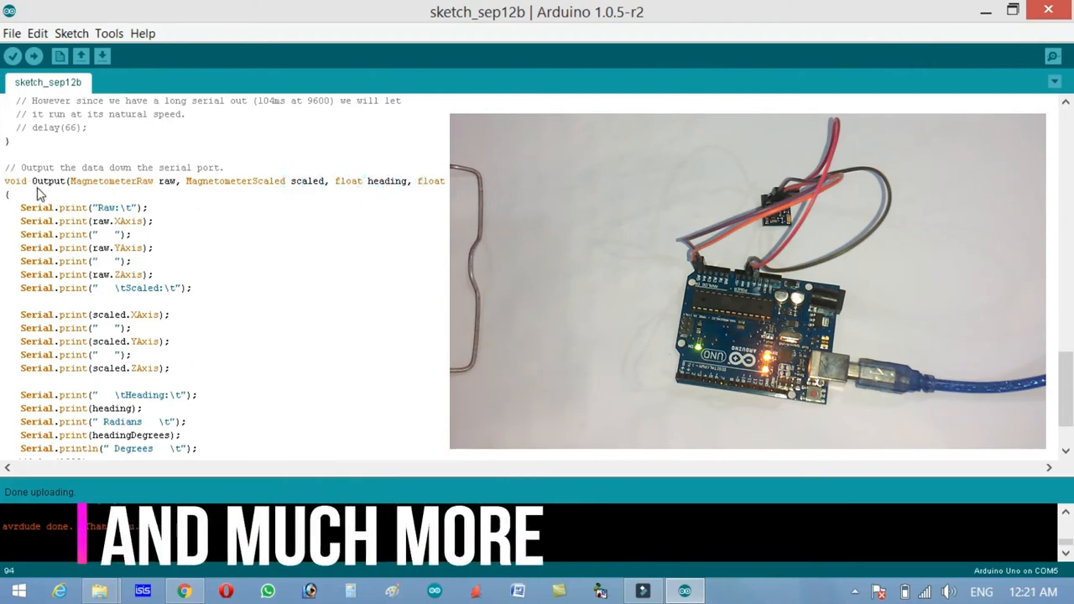
{"action": "double_click", "coordinate": [49, 182]}
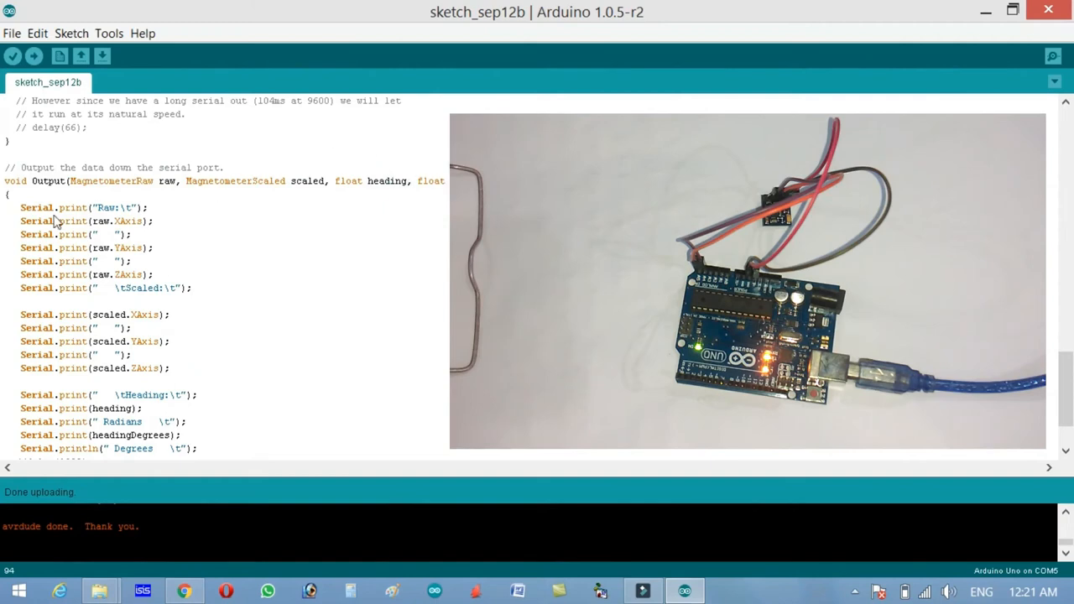
{"action": "mouse_move", "coordinate": [16, 189]}
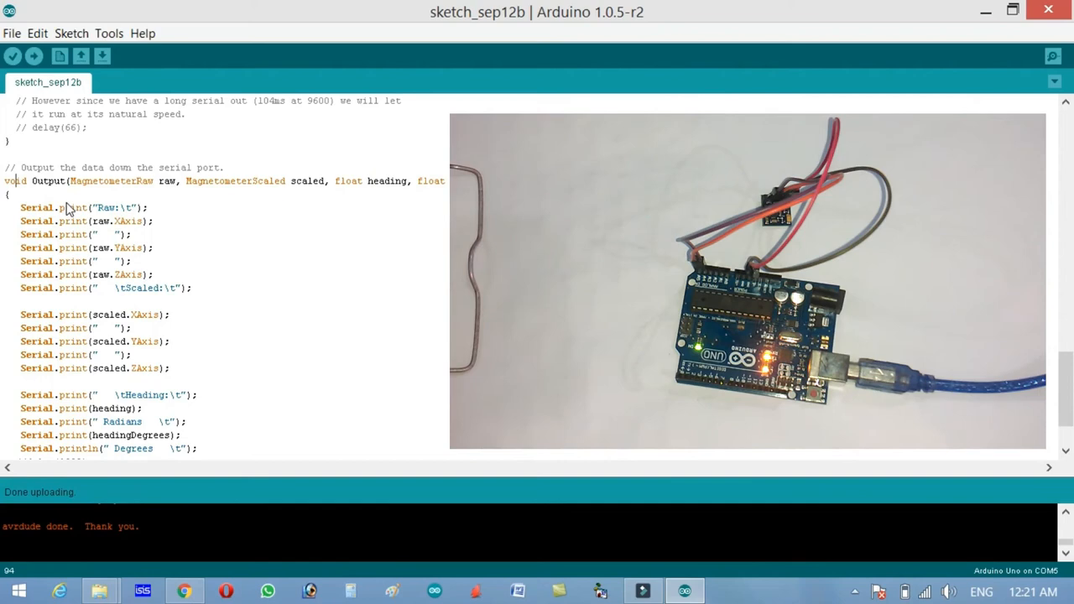
{"action": "scroll", "scroll_direction": "down", "scroll_amount": 3}
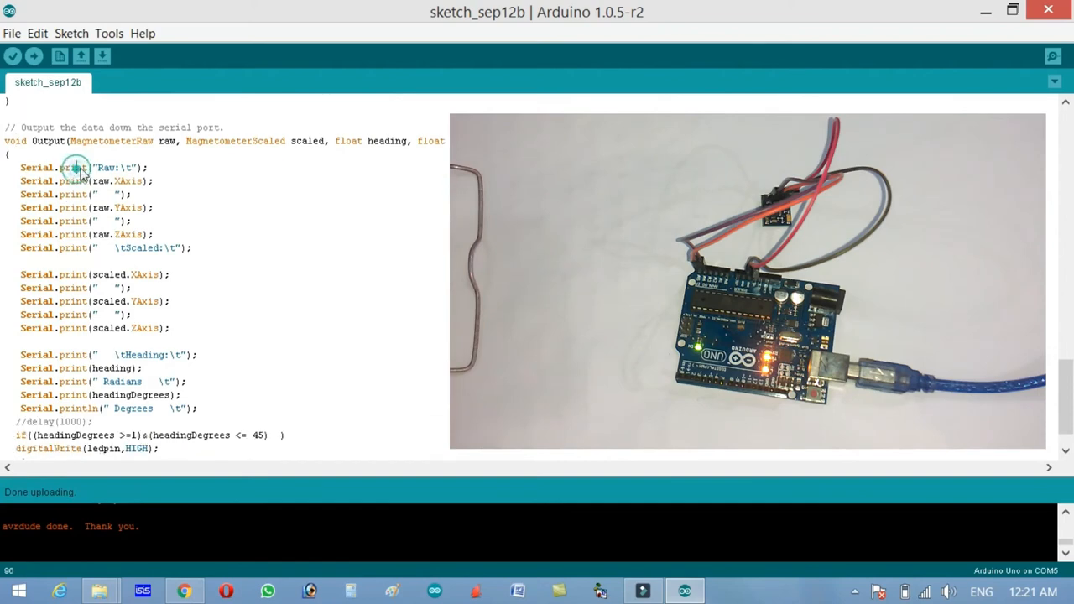
{"action": "mouse_move", "coordinate": [54, 193]}
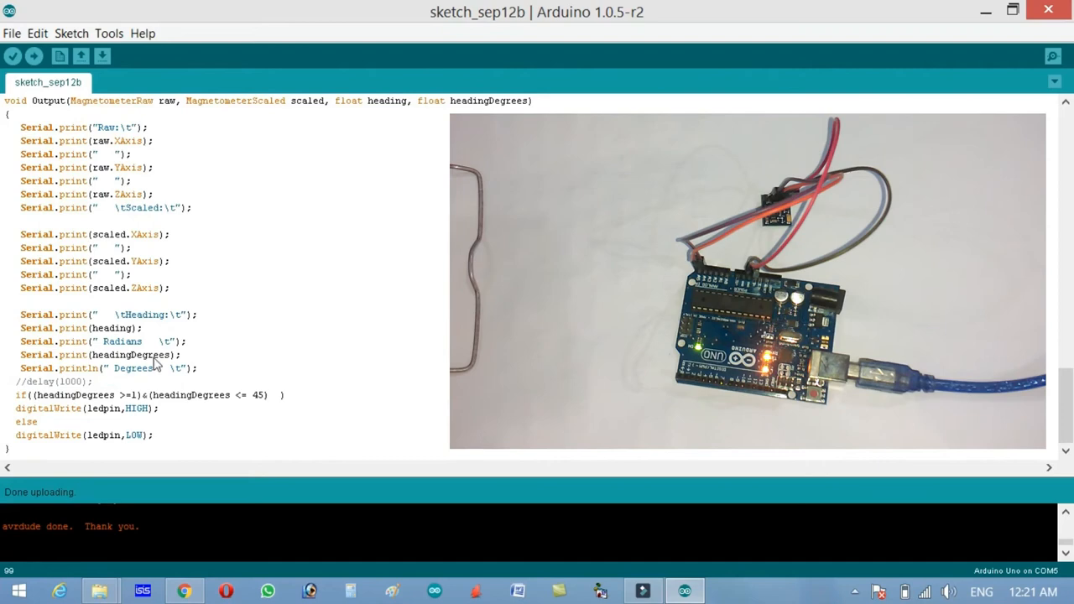
{"action": "mouse_move", "coordinate": [41, 353]}
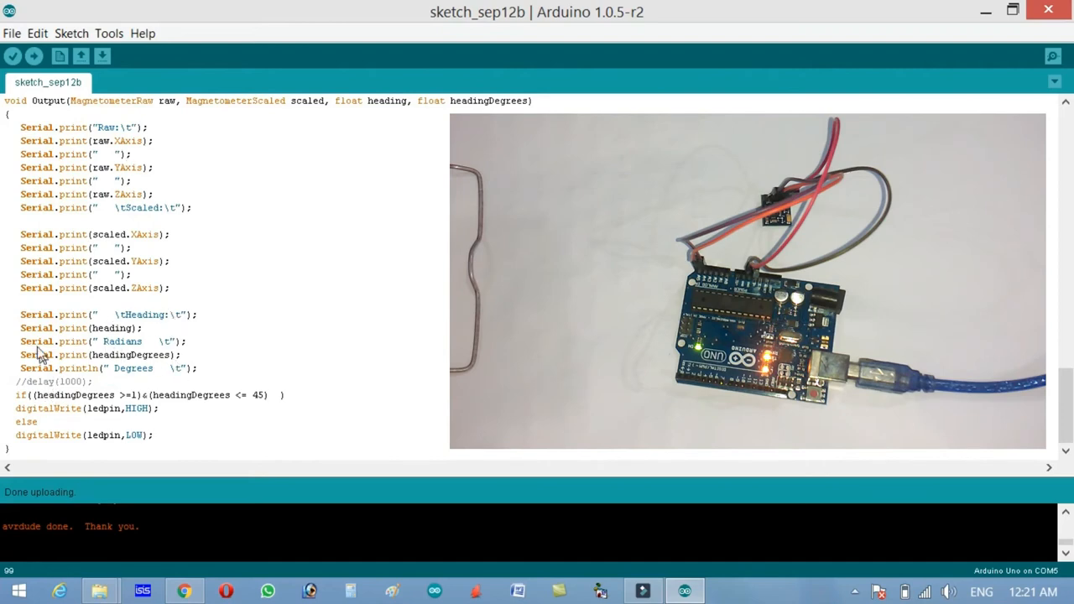
{"action": "mouse_move", "coordinate": [58, 401]}
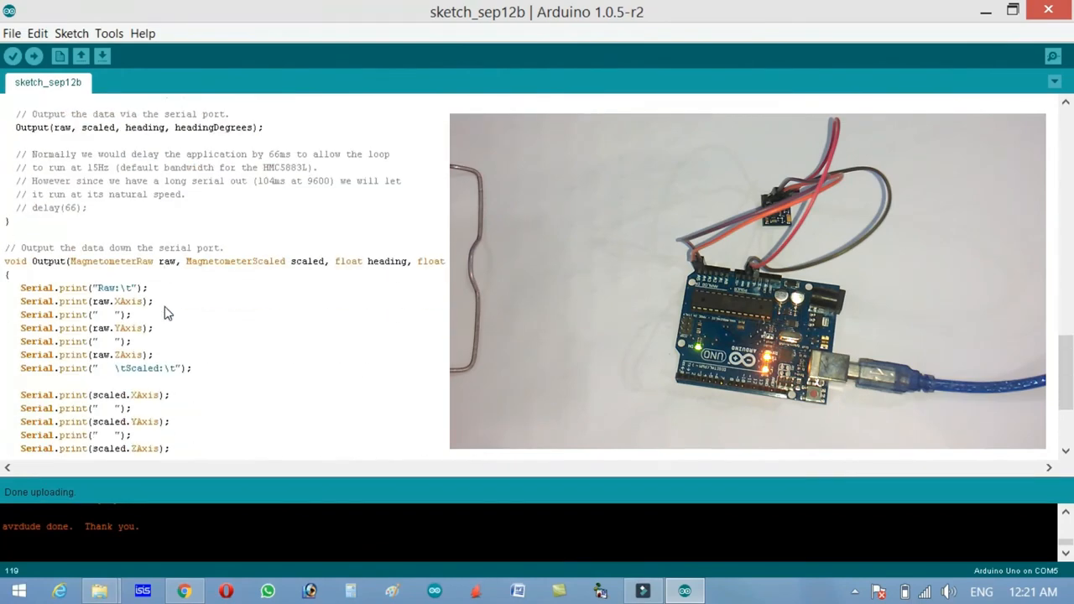
{"action": "scroll", "scroll_direction": "down", "scroll_amount": 3}
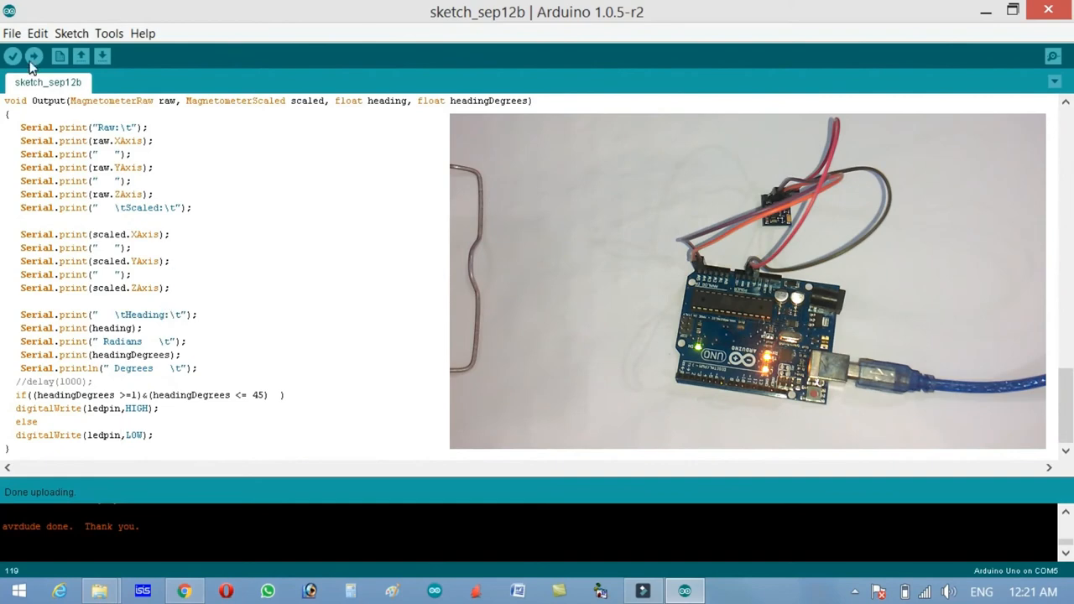
Upload the sketch to the Uno with COM5 confirmed, then open the serial monitor
{"action": "left_click", "coordinate": [33, 55]}
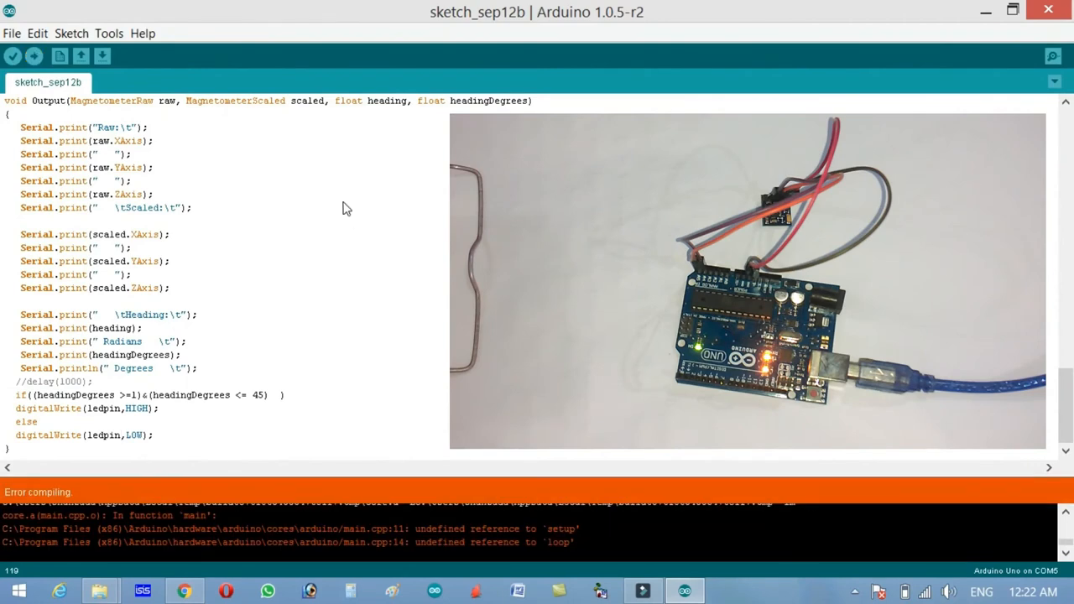
{"action": "left_click", "coordinate": [108, 33]}
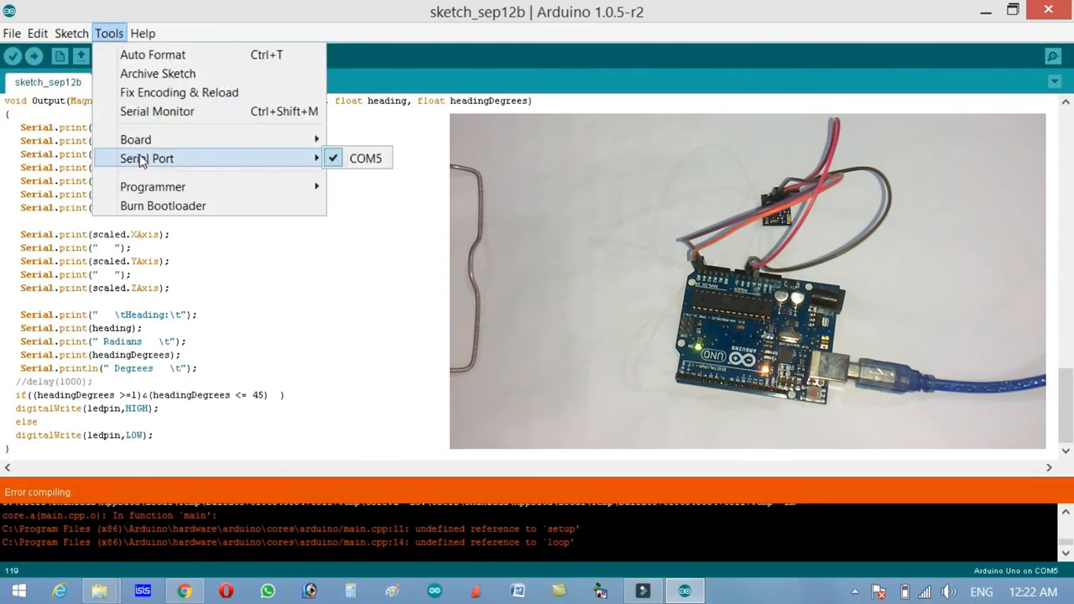
{"action": "left_click", "coordinate": [13, 55]}
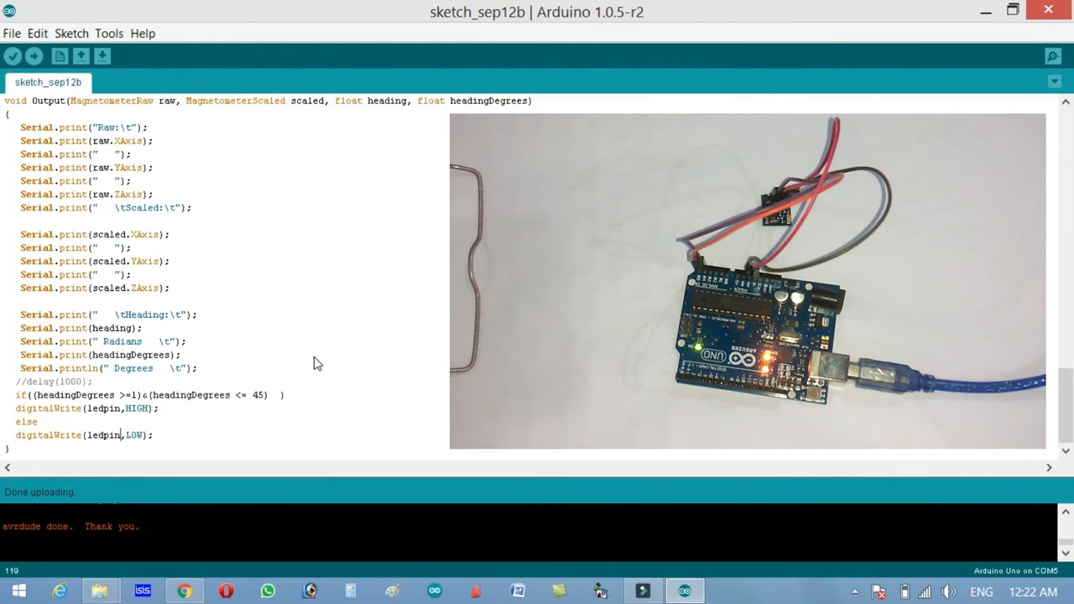
{"action": "mouse_move", "coordinate": [343, 347]}
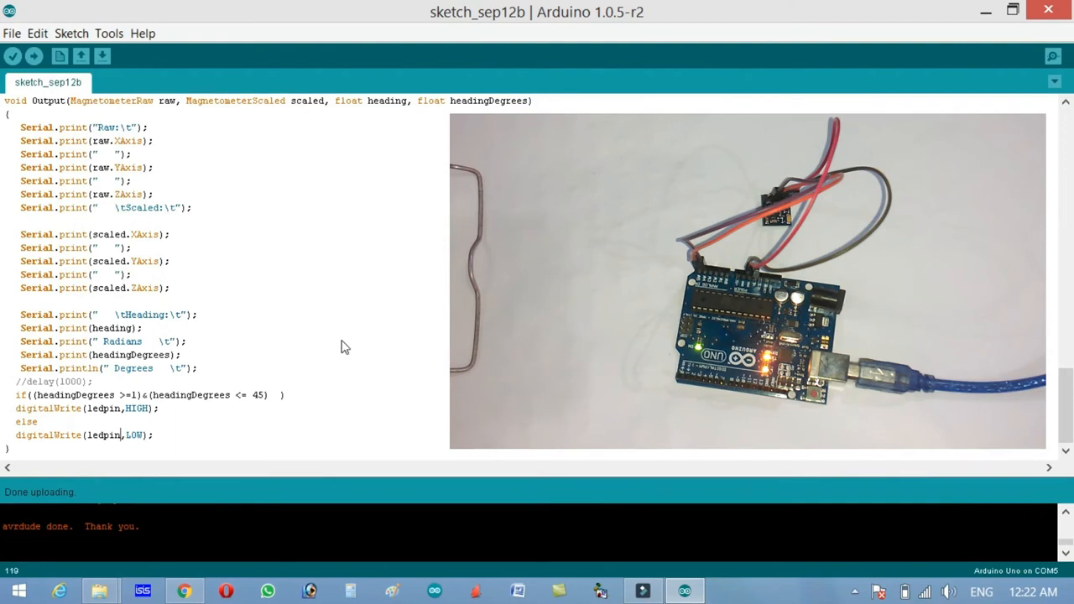
{"action": "left_click", "coordinate": [1053, 56]}
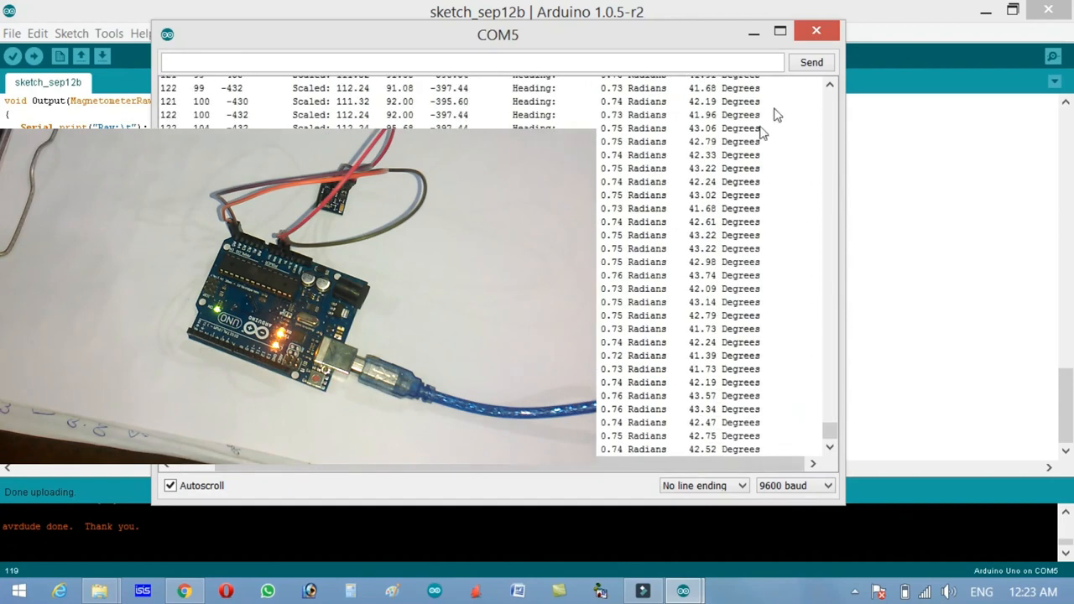
{"action": "left_click", "coordinate": [815, 30]}
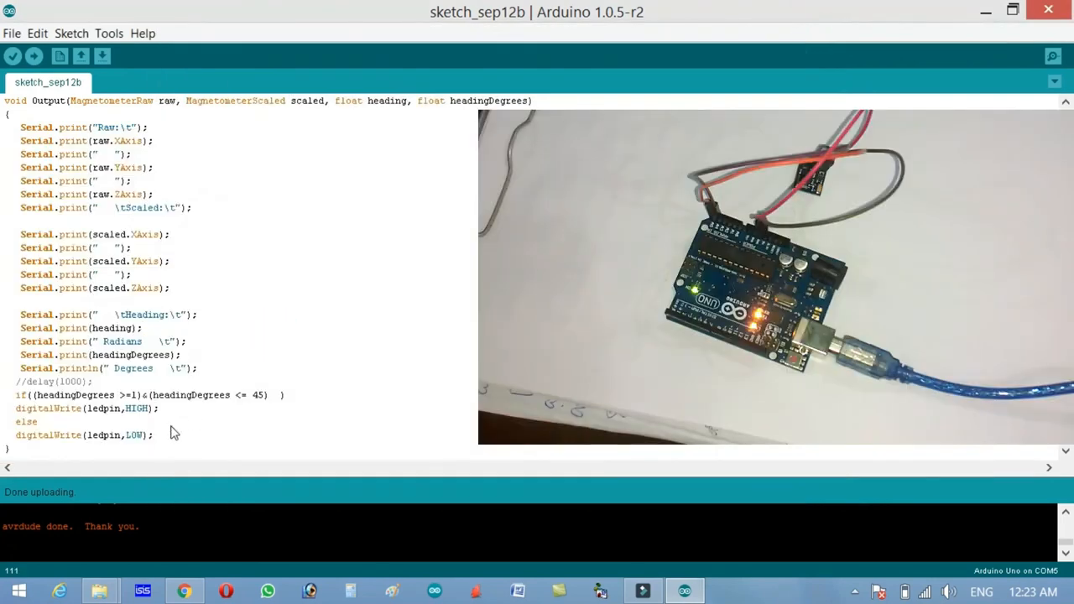
{"action": "mouse_move", "coordinate": [48, 403]}
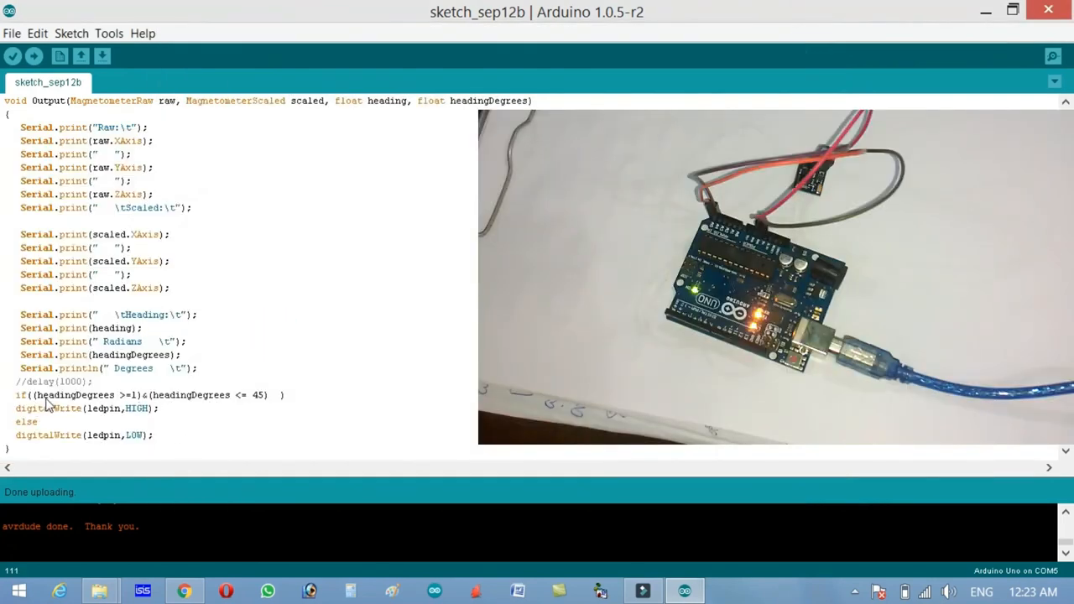